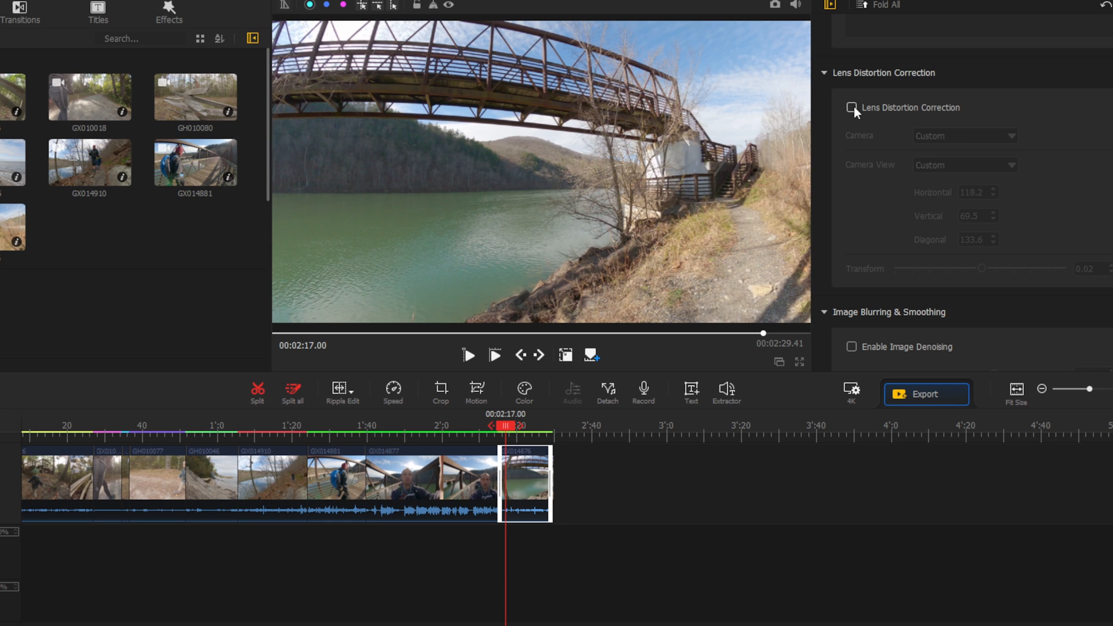
Close the VideoProc Vlogger window to show the Windows desktop
click(852, 108)
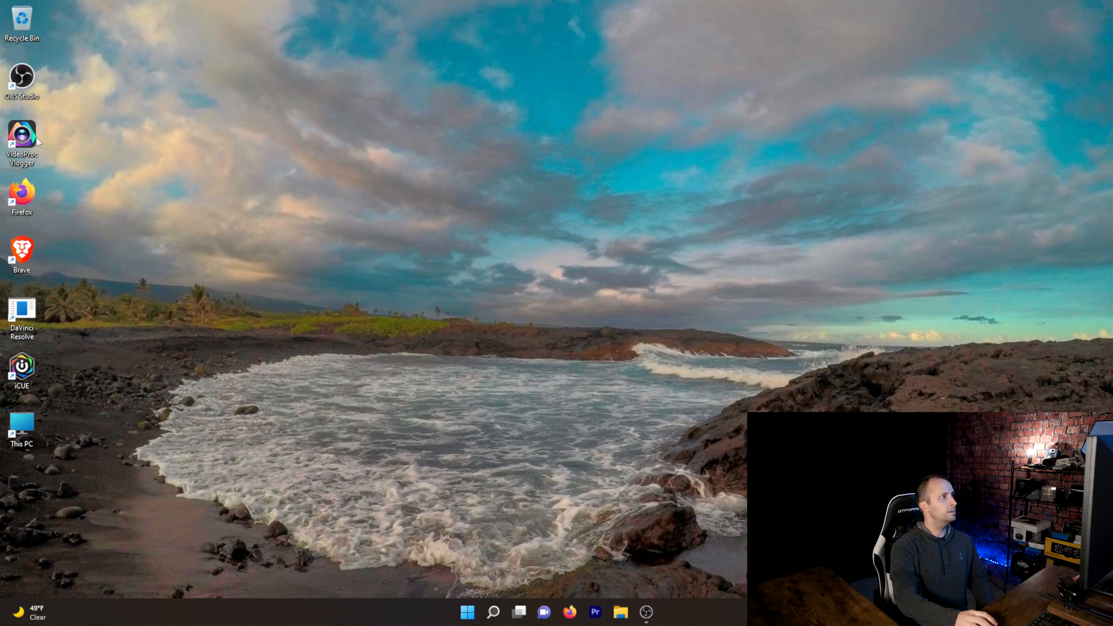
Launch VideoProc Vlogger from its desktop shortcut to reopen the Lens Correction project
double_click(21, 135)
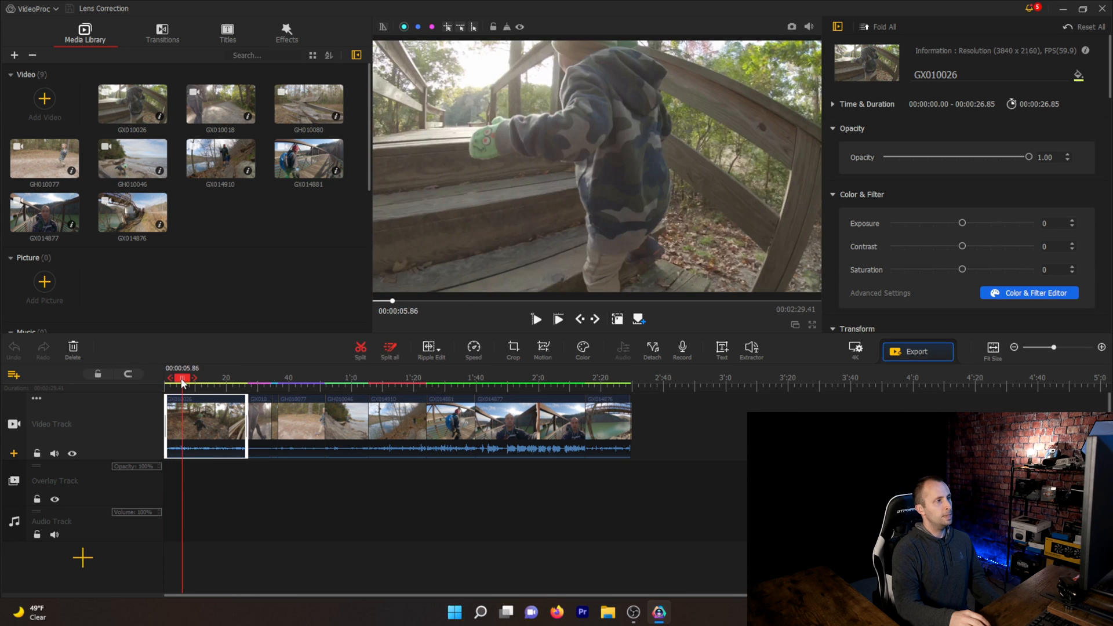
Scrub the playhead to about 00:00:04.16 on clip GX010026
drag(183, 377, 176, 377)
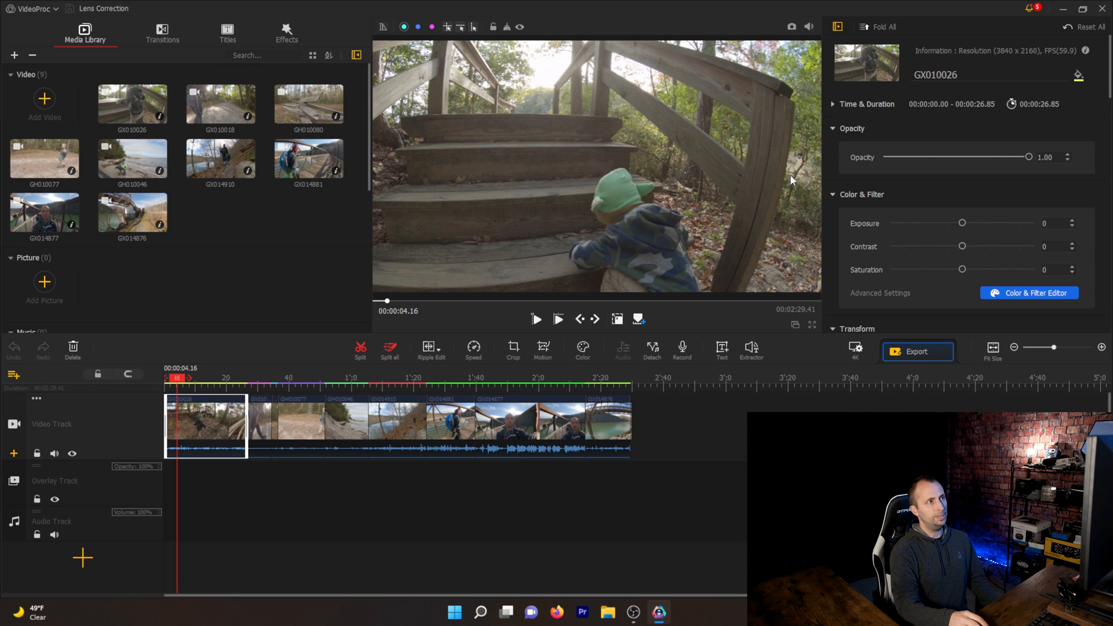
mouse_move(765, 152)
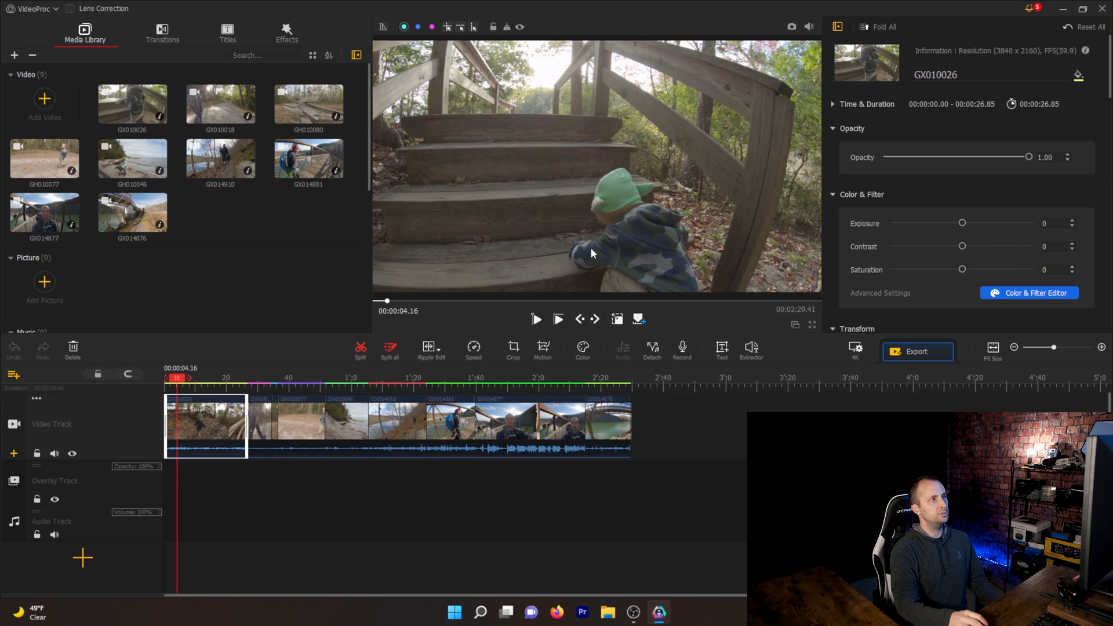
mouse_move(374, 266)
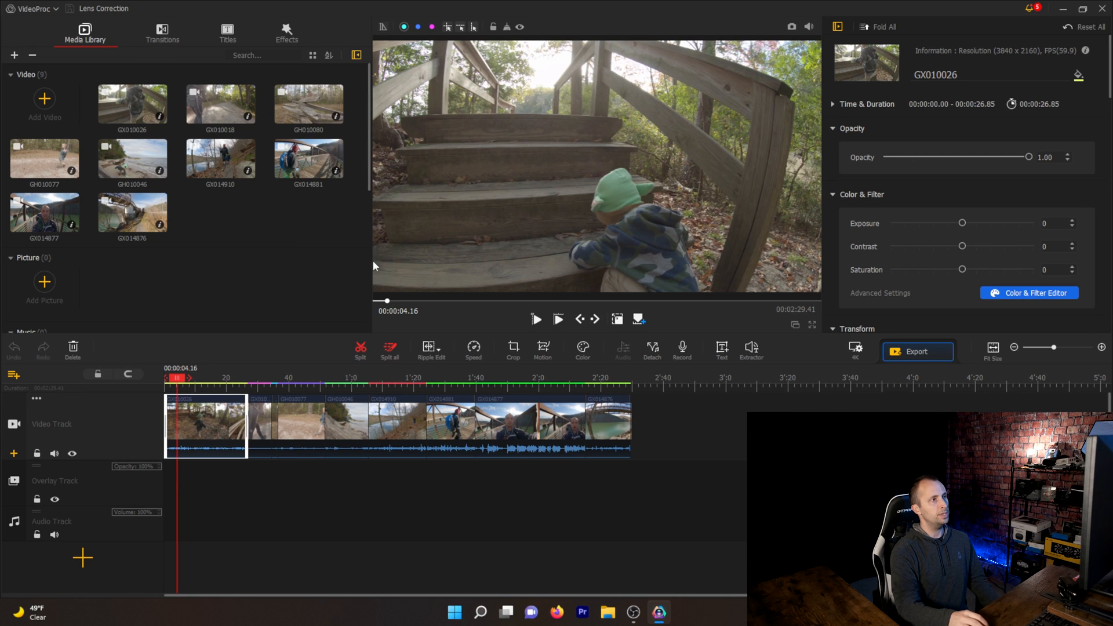
mouse_move(629, 120)
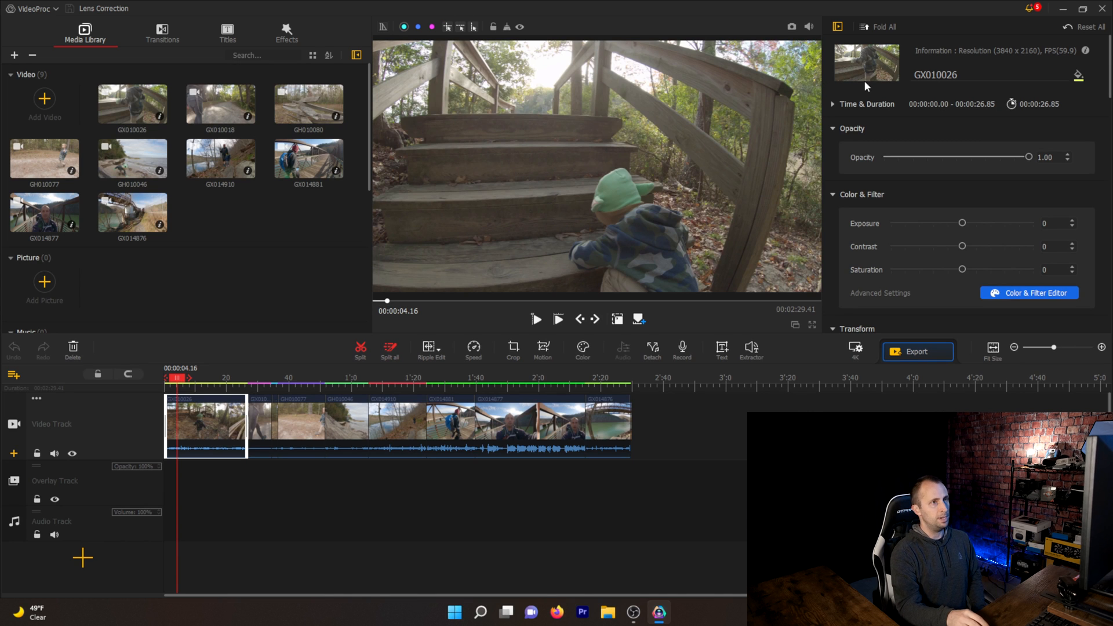
Enable Lens Distortion Correction on GX010026, toggling it to compare before and after
scroll(down, 3)
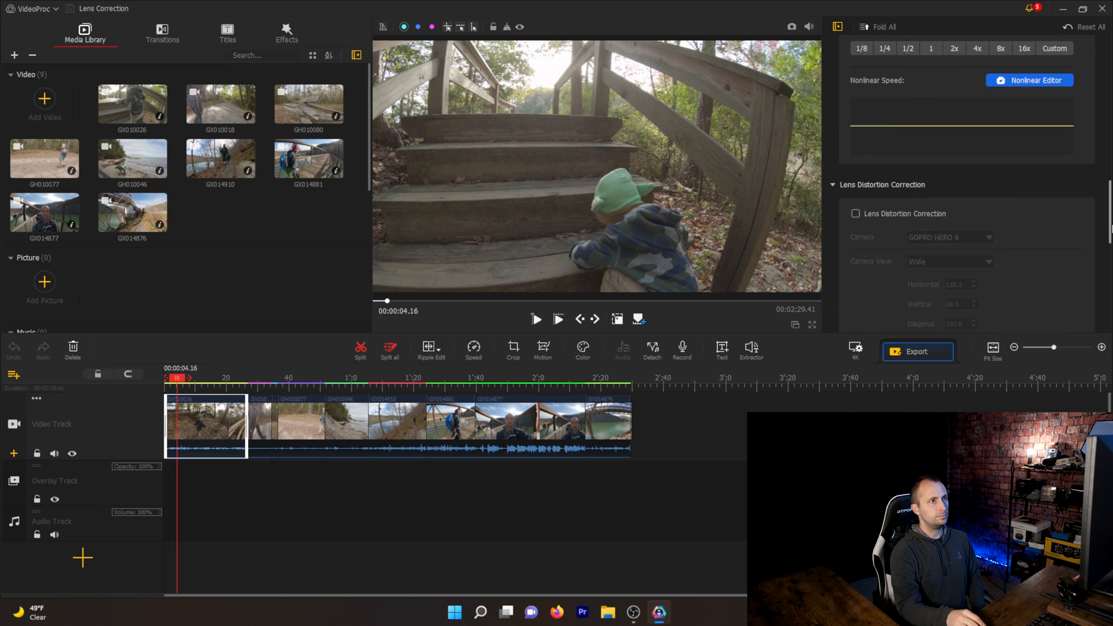
scroll(down, 3)
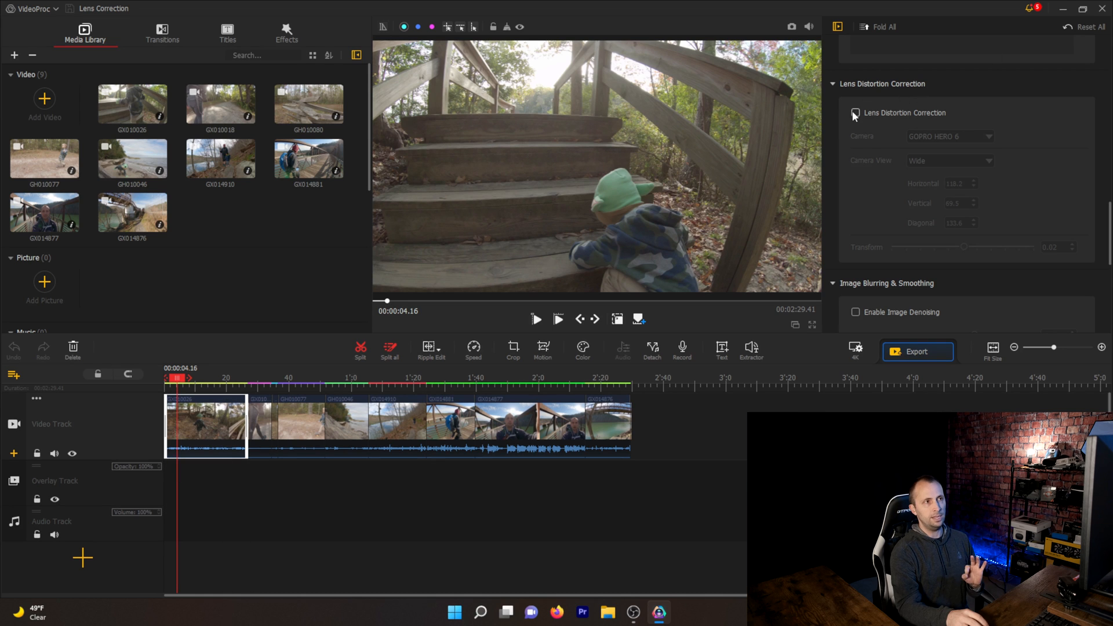
click(855, 113)
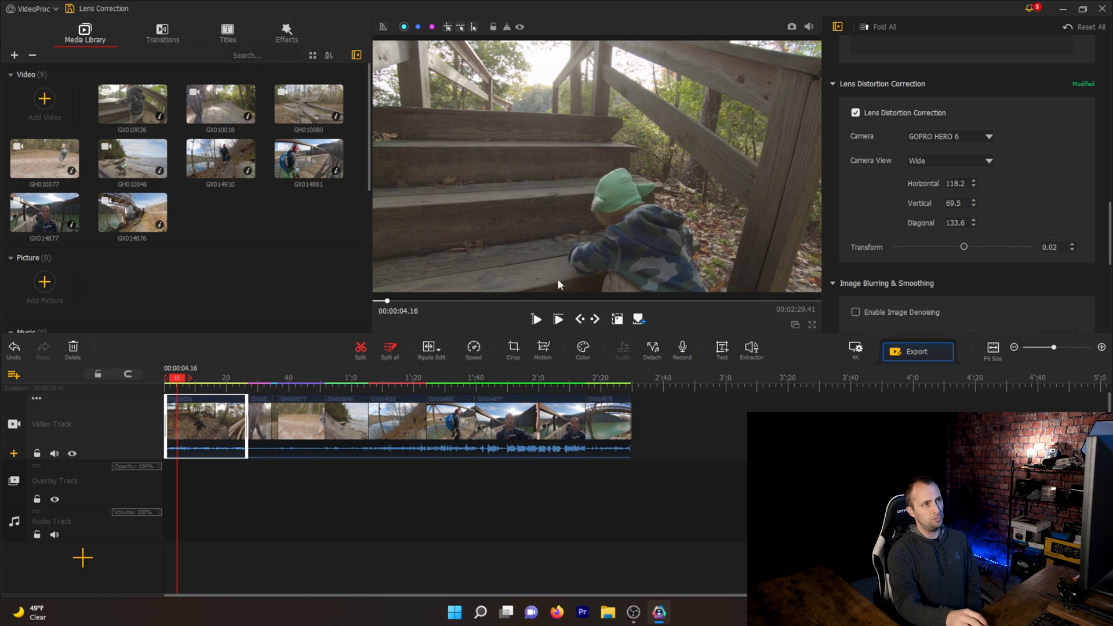
click(856, 113)
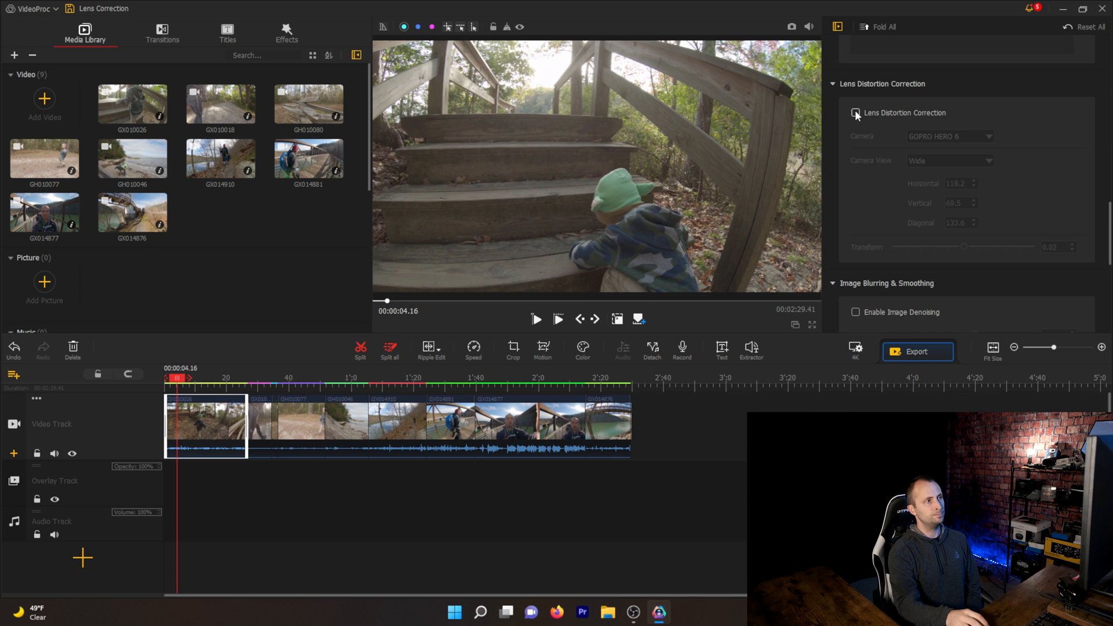
click(856, 113)
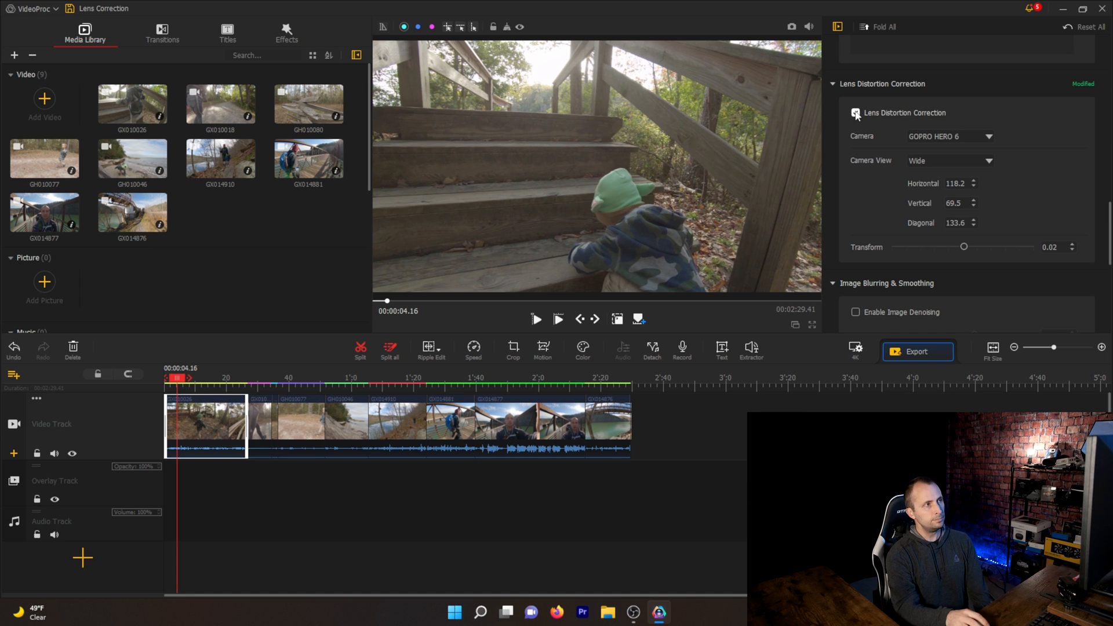
click(855, 113)
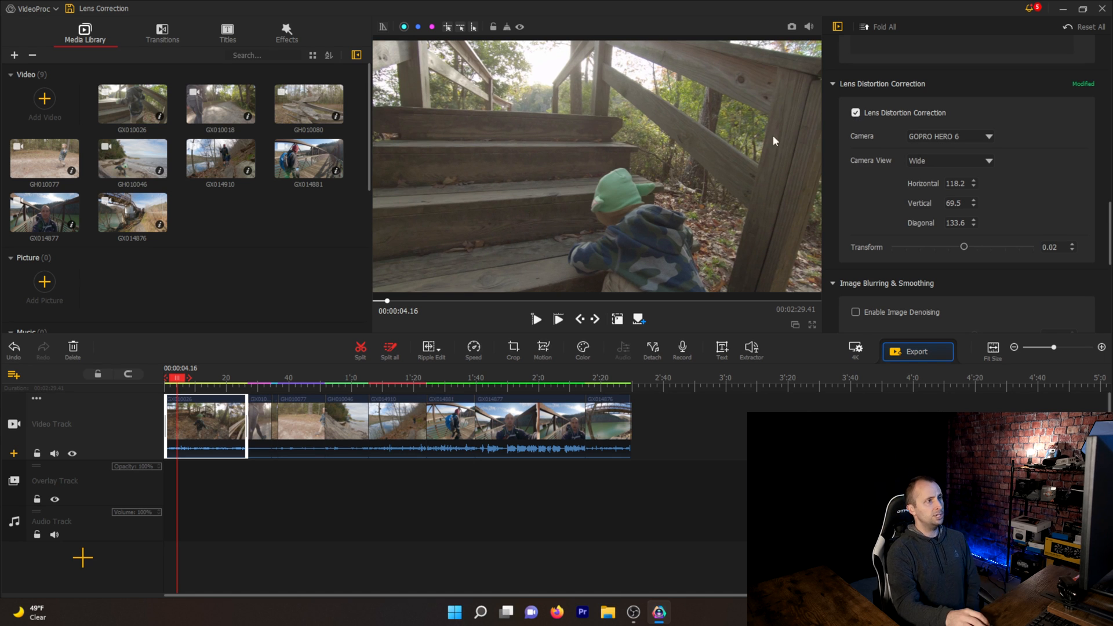
mouse_move(547, 279)
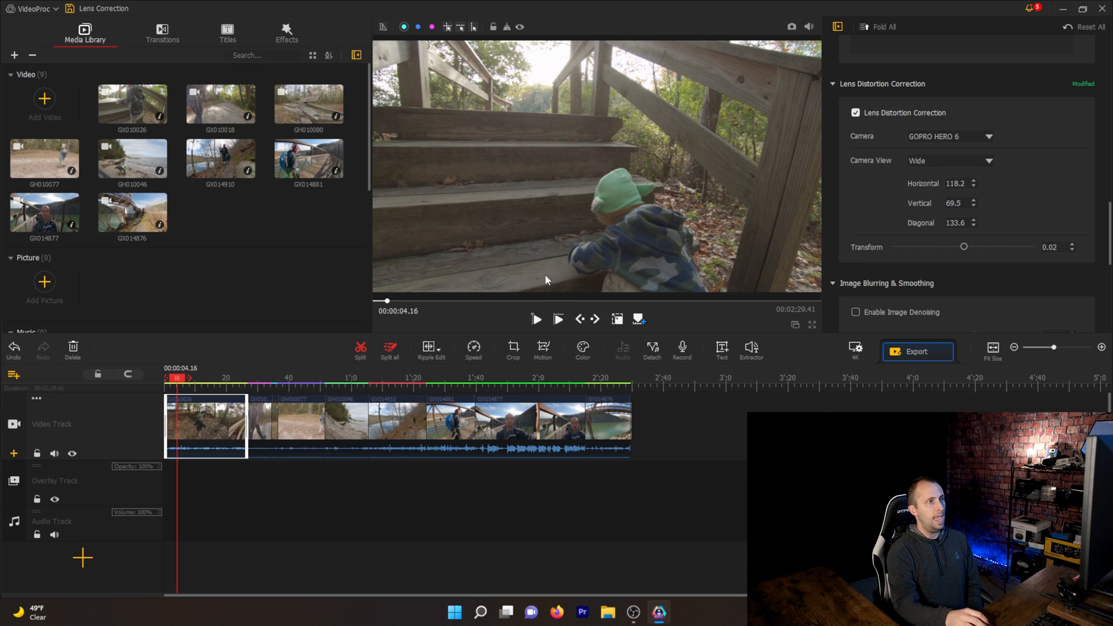
mouse_move(584, 234)
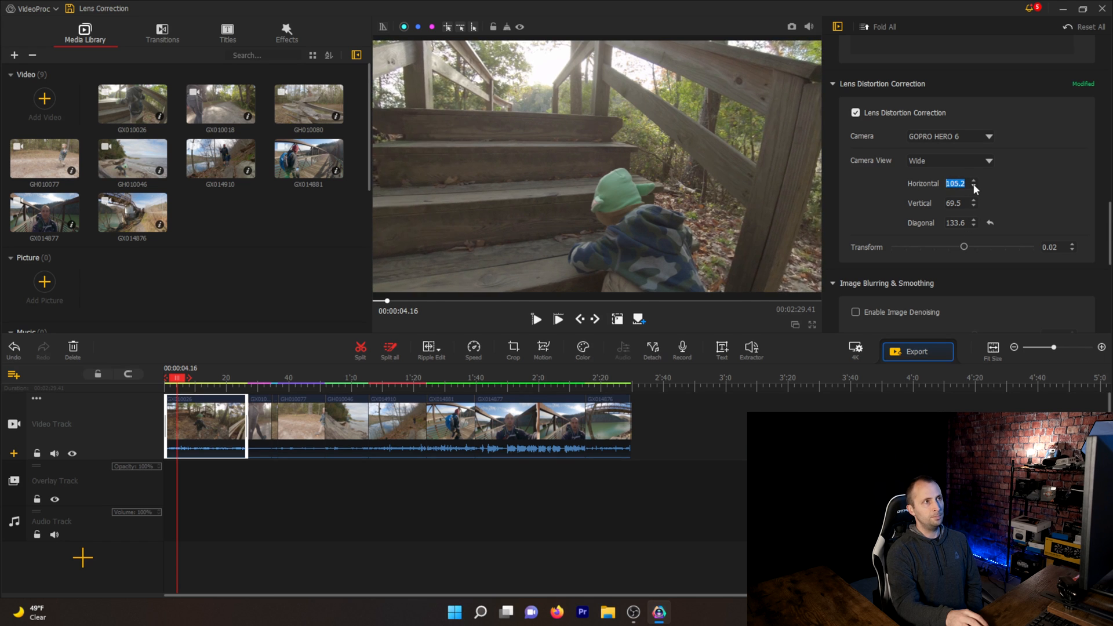
Adjust the Horizontal and Vertical field-of-view angles, switching the profile to Custom
click(973, 187)
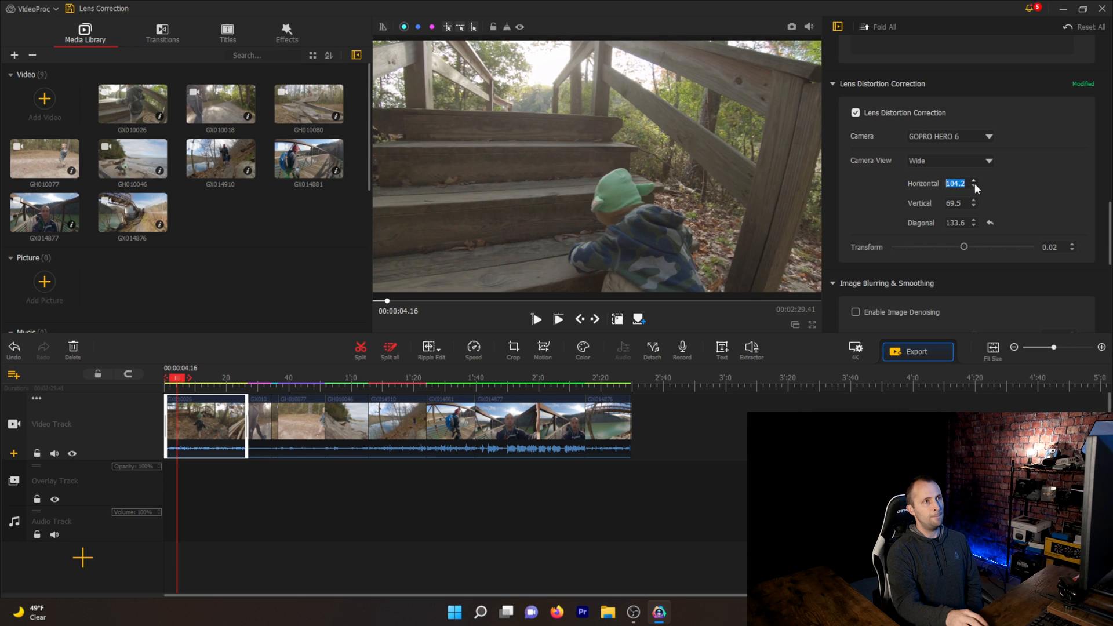
click(974, 187)
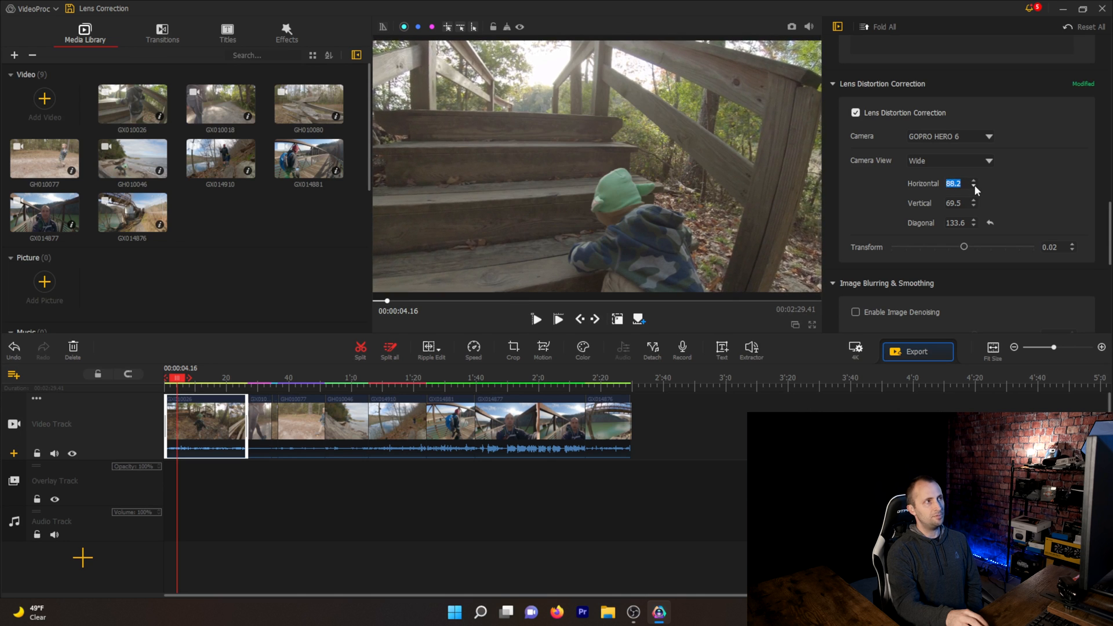
click(974, 186)
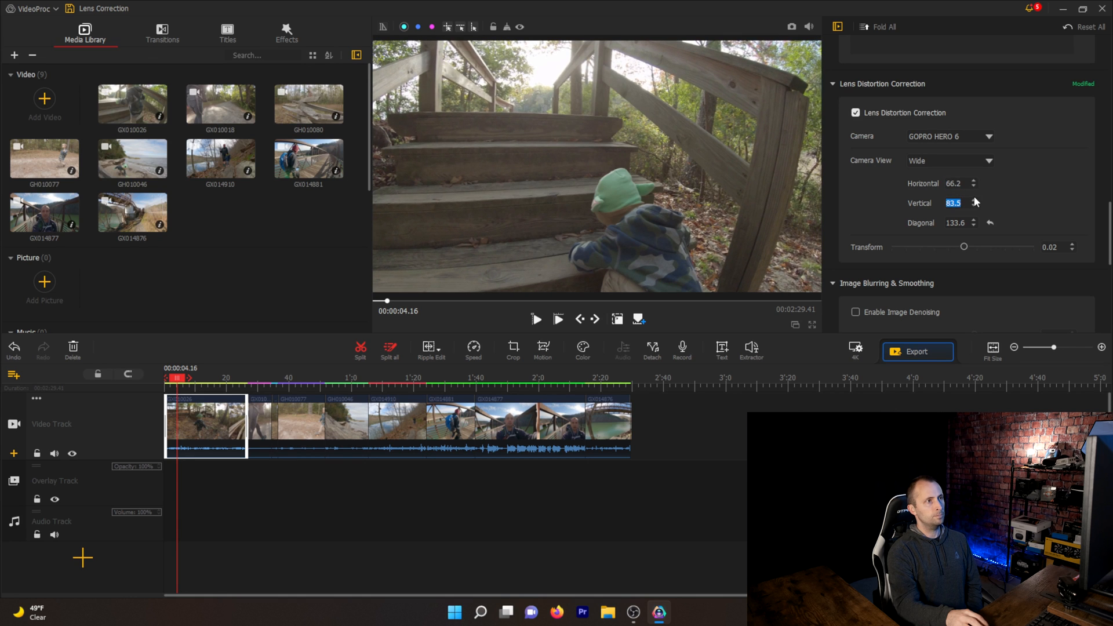
click(974, 200)
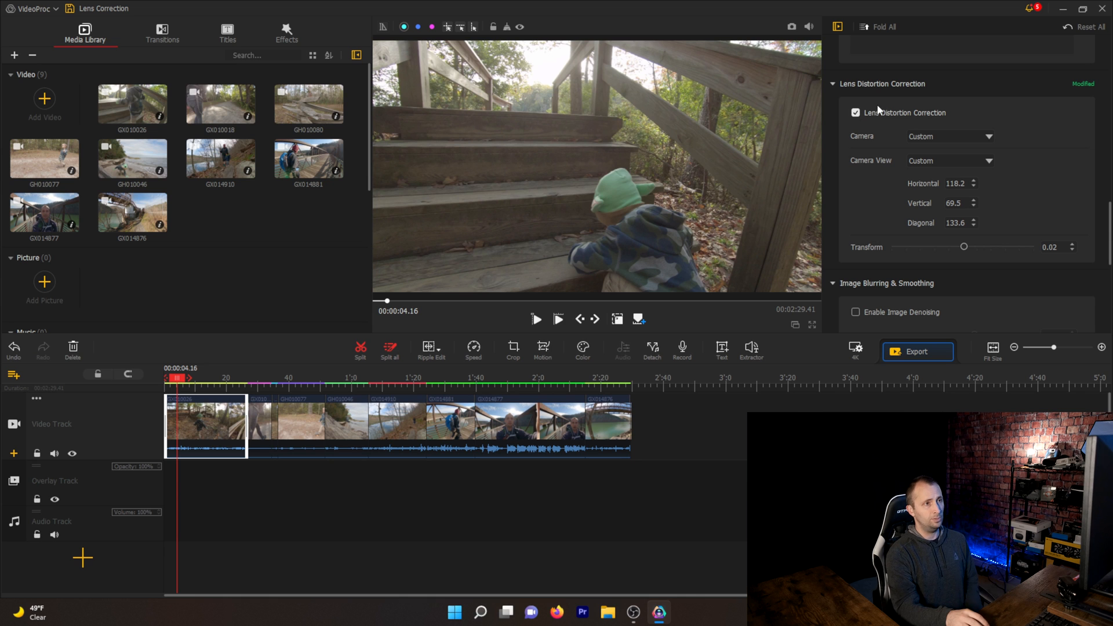
drag(964, 246, 968, 246)
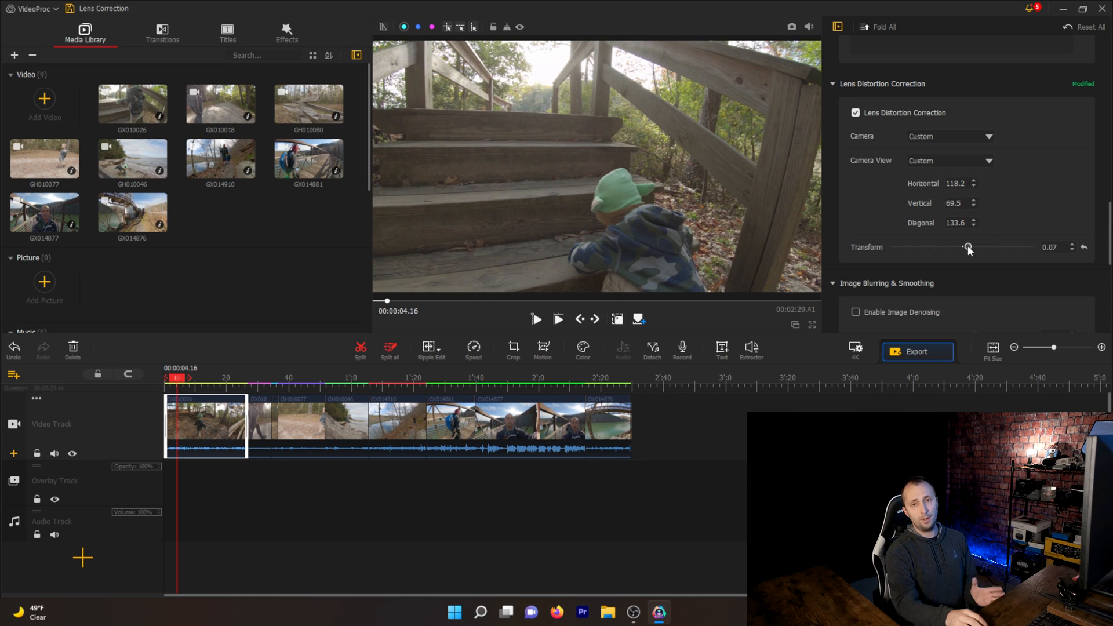
drag(969, 247, 967, 247)
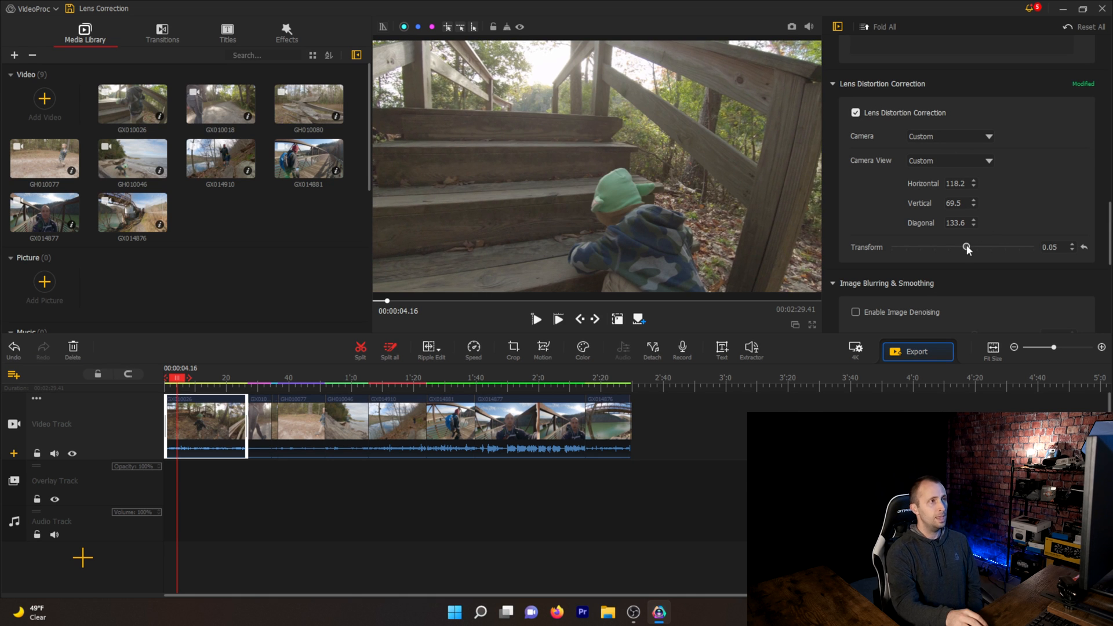
drag(967, 247, 962, 247)
text(60)
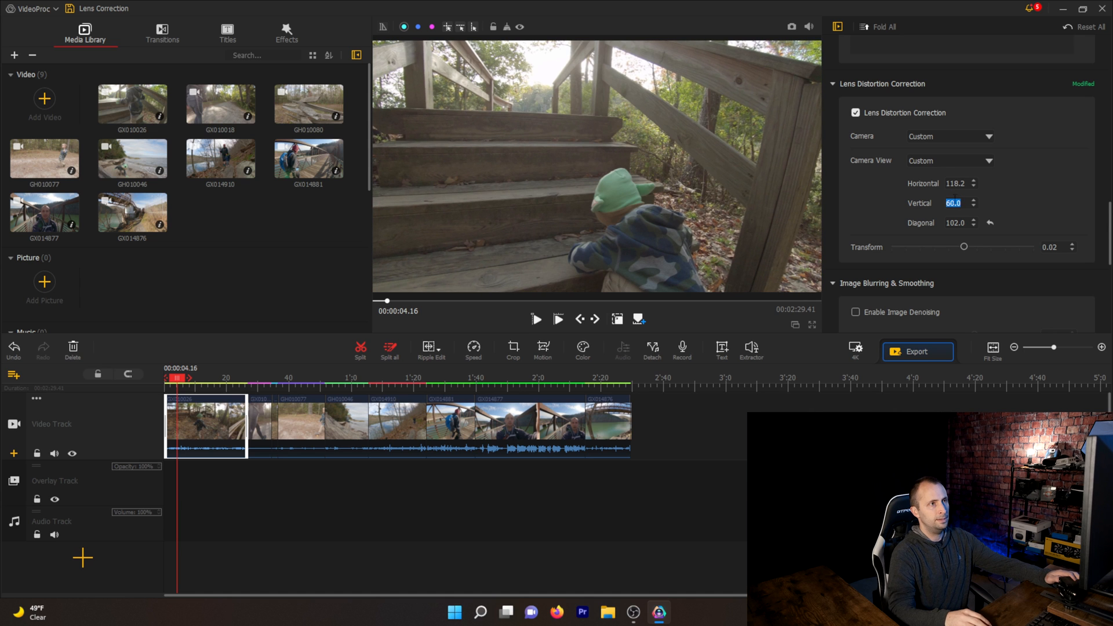
click(955, 183)
text(100)
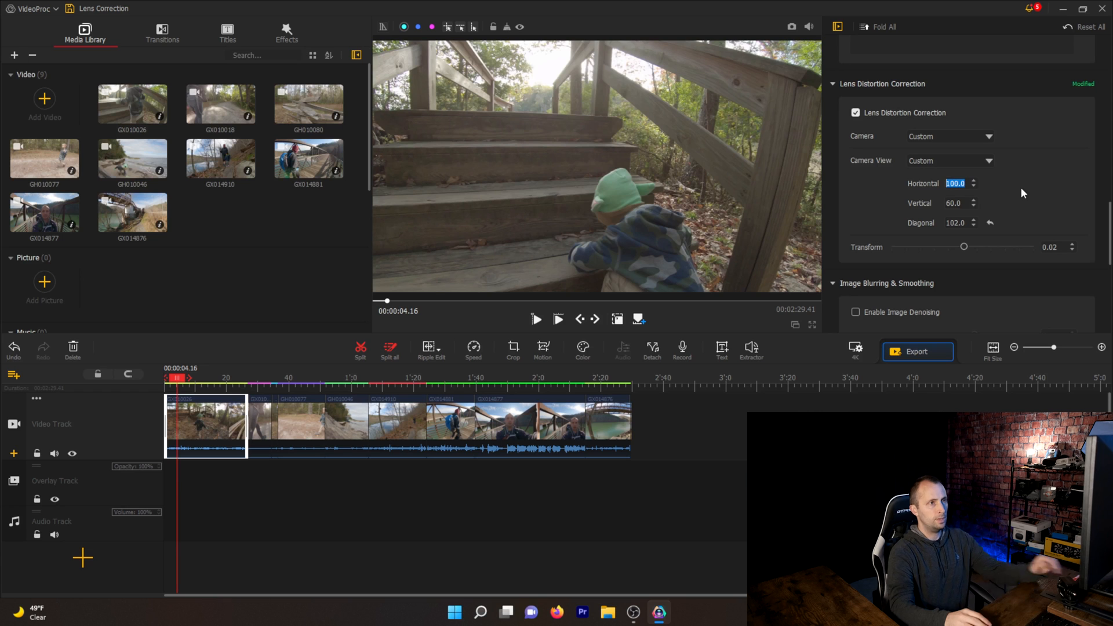
mouse_move(1008, 211)
text(118.2)
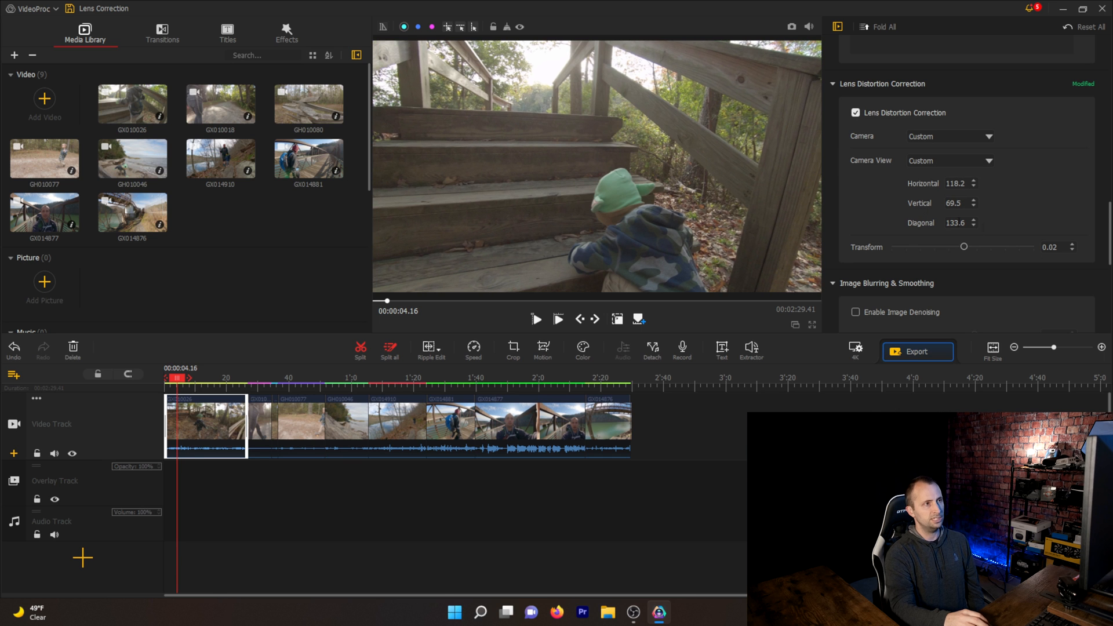
drag(965, 247, 998, 246)
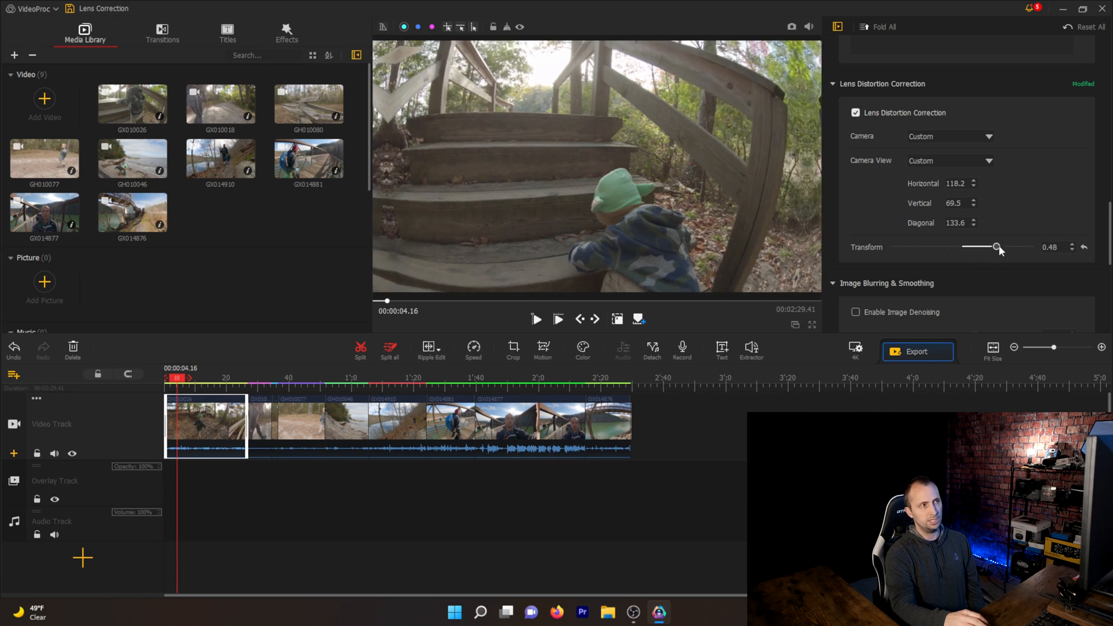
drag(997, 247, 903, 247)
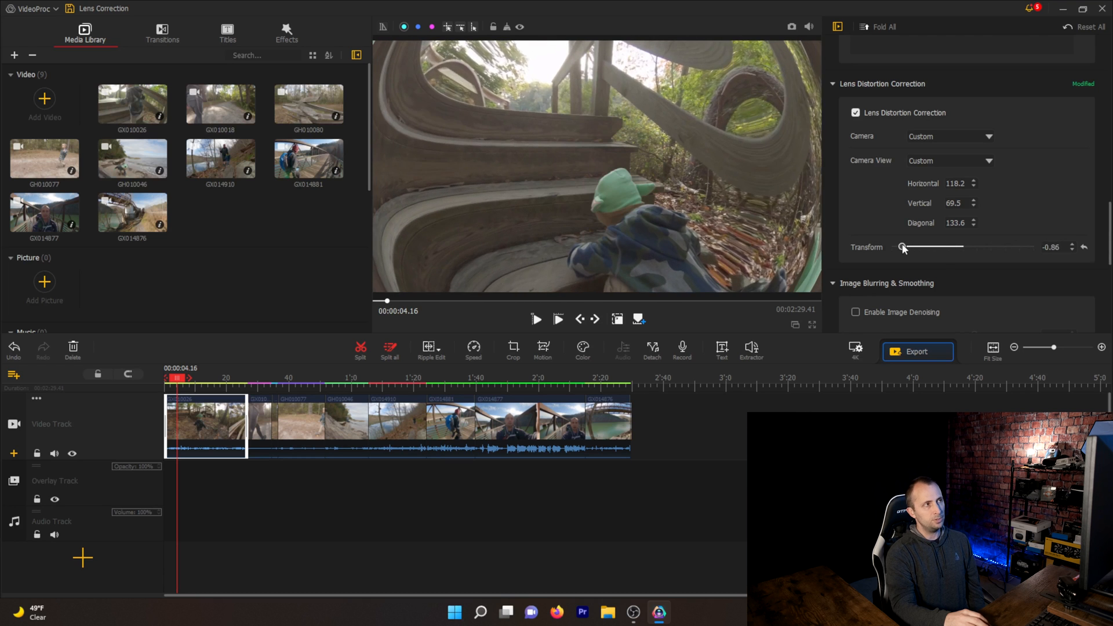
drag(903, 247, 977, 246)
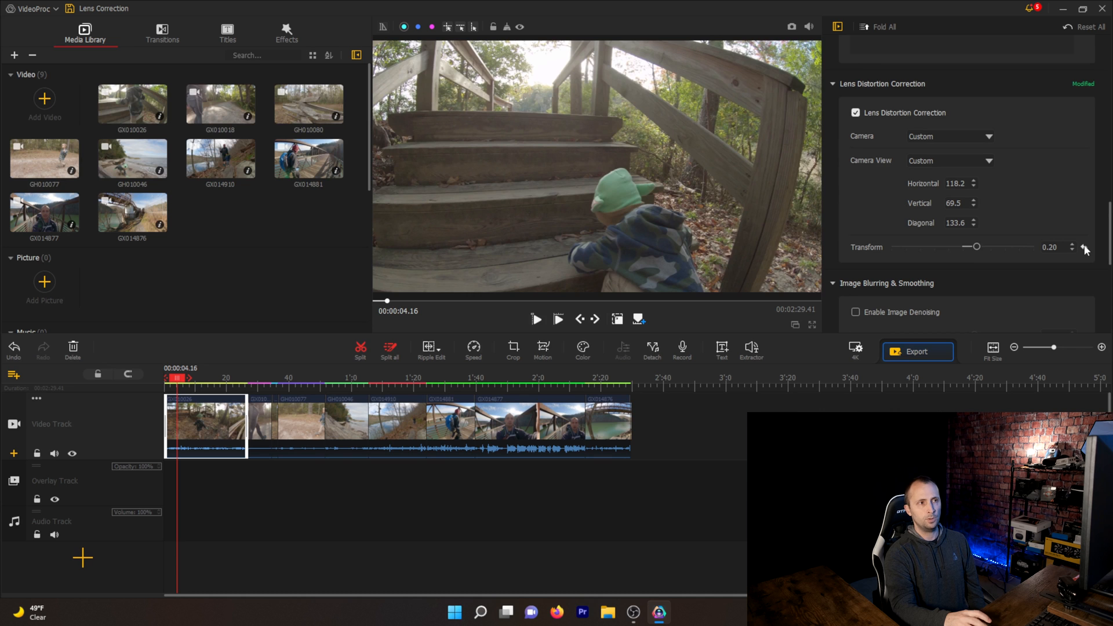
drag(975, 246, 964, 246)
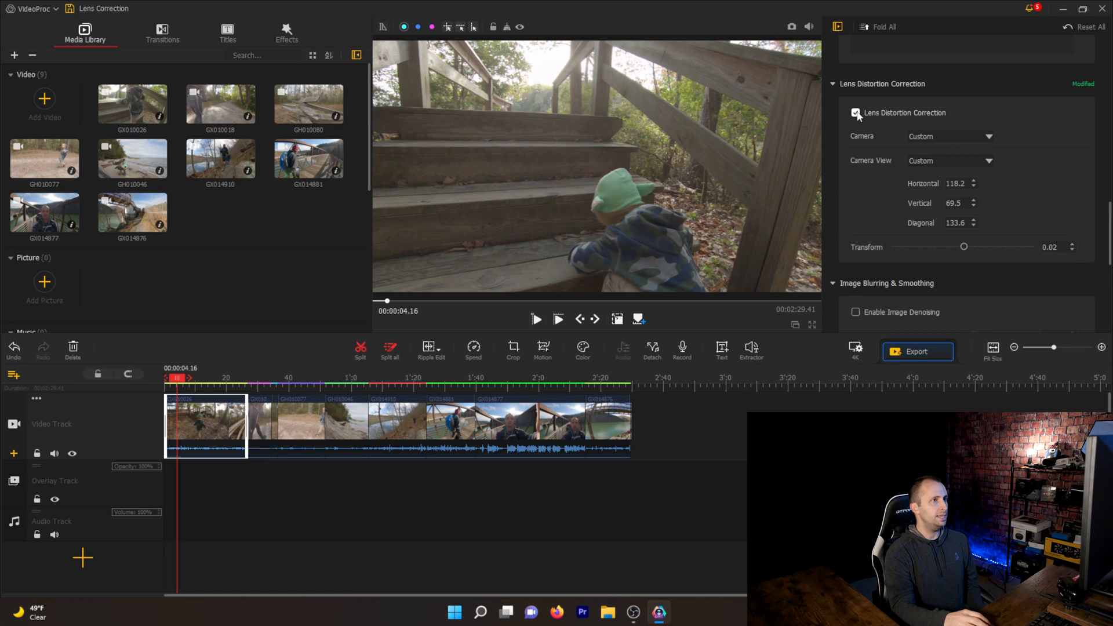
mouse_move(897, 121)
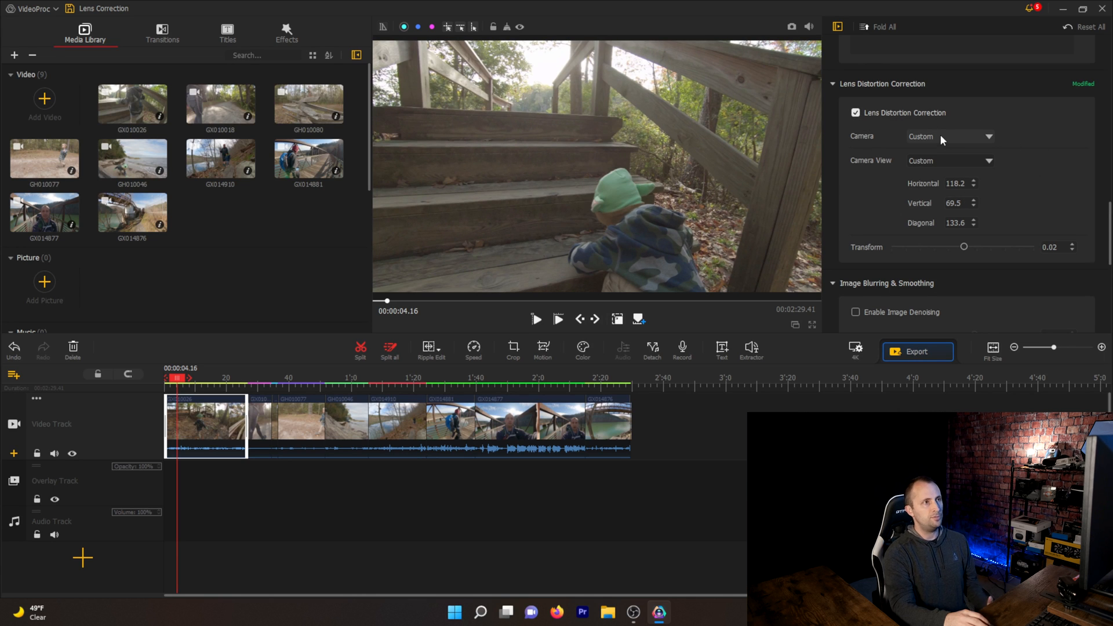
Set the lens correction camera to GOPRO HERO 6 and browse the Camera View options
click(949, 136)
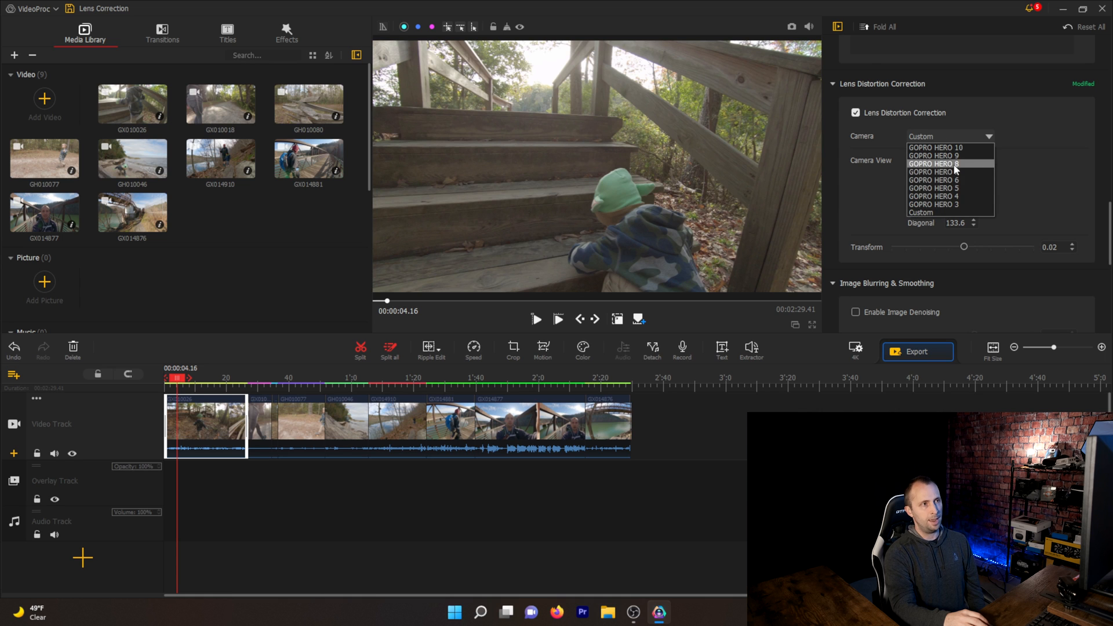
mouse_move(955, 148)
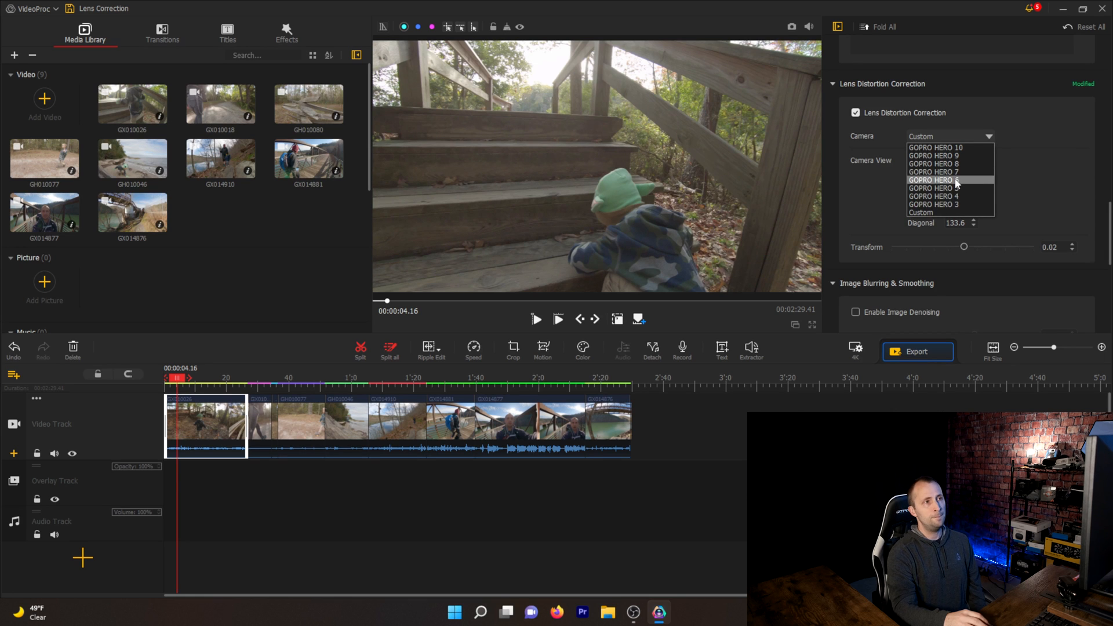
click(934, 180)
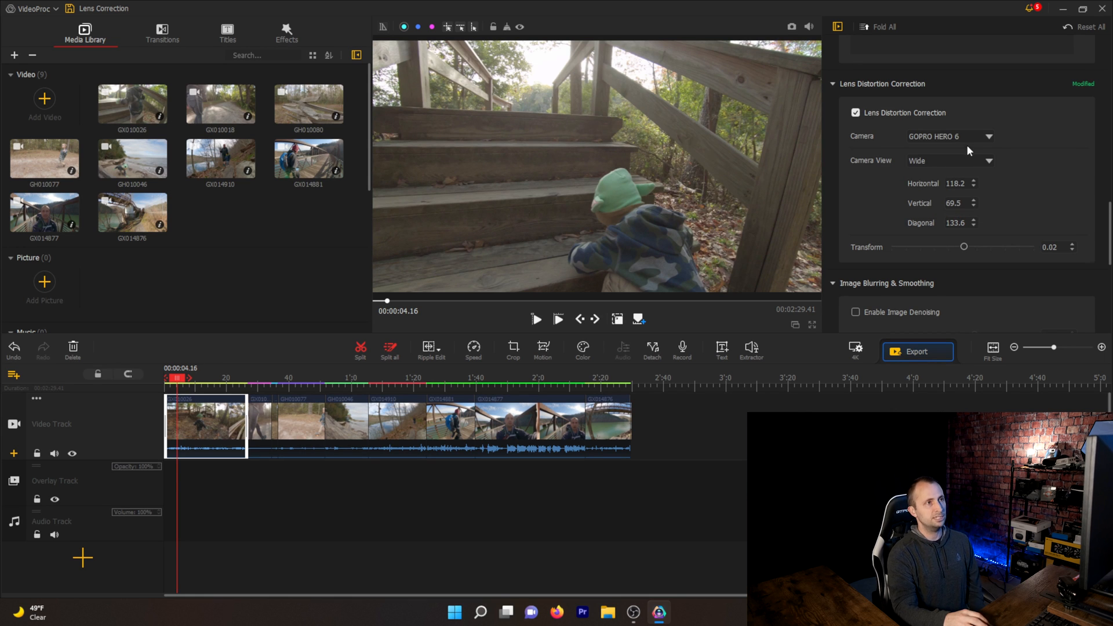
click(950, 160)
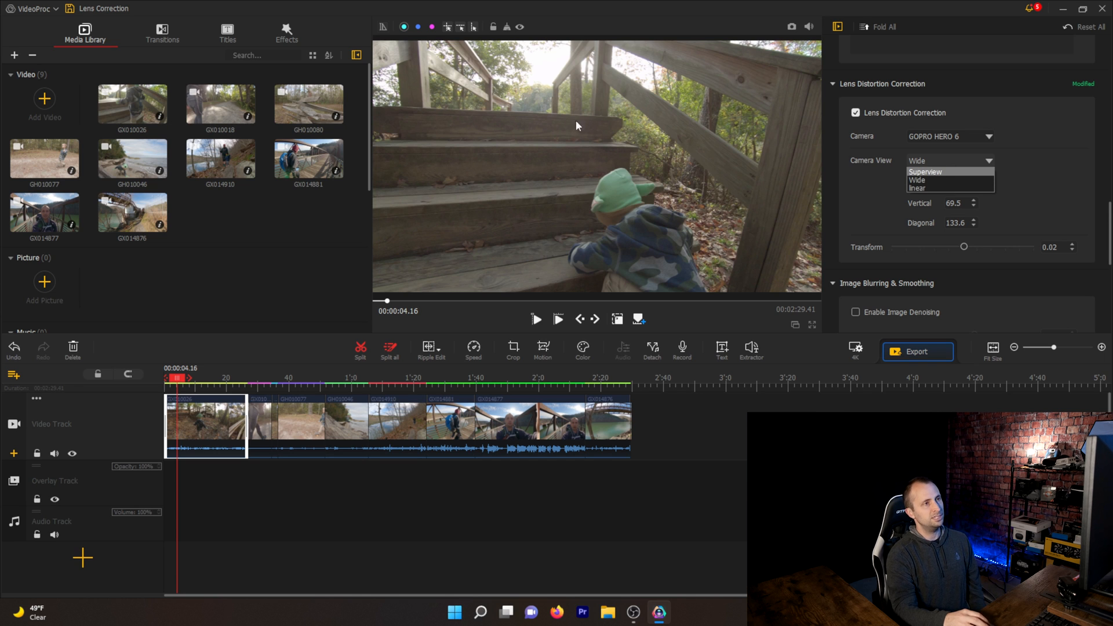
Switch the first clip's Camera View from Wide to Superview
click(917, 180)
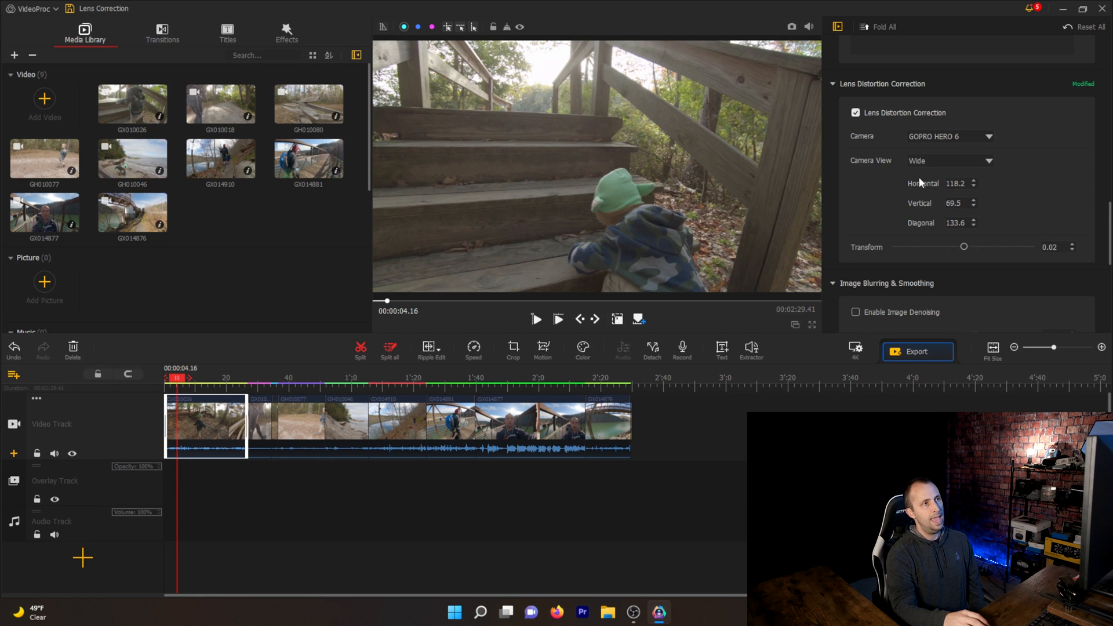
mouse_move(953, 155)
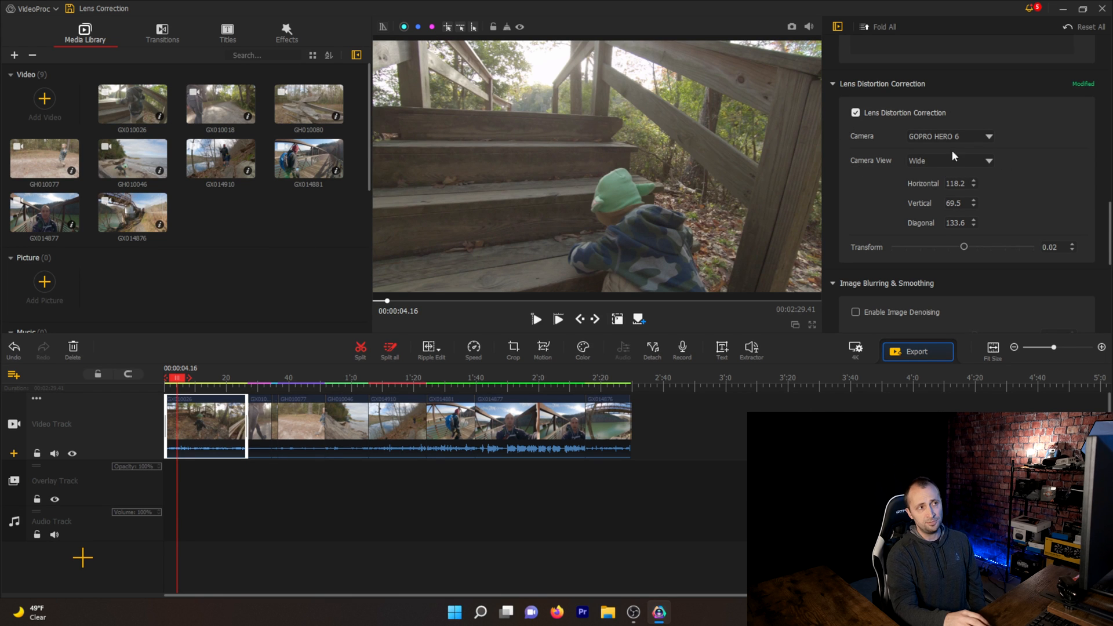
click(948, 160)
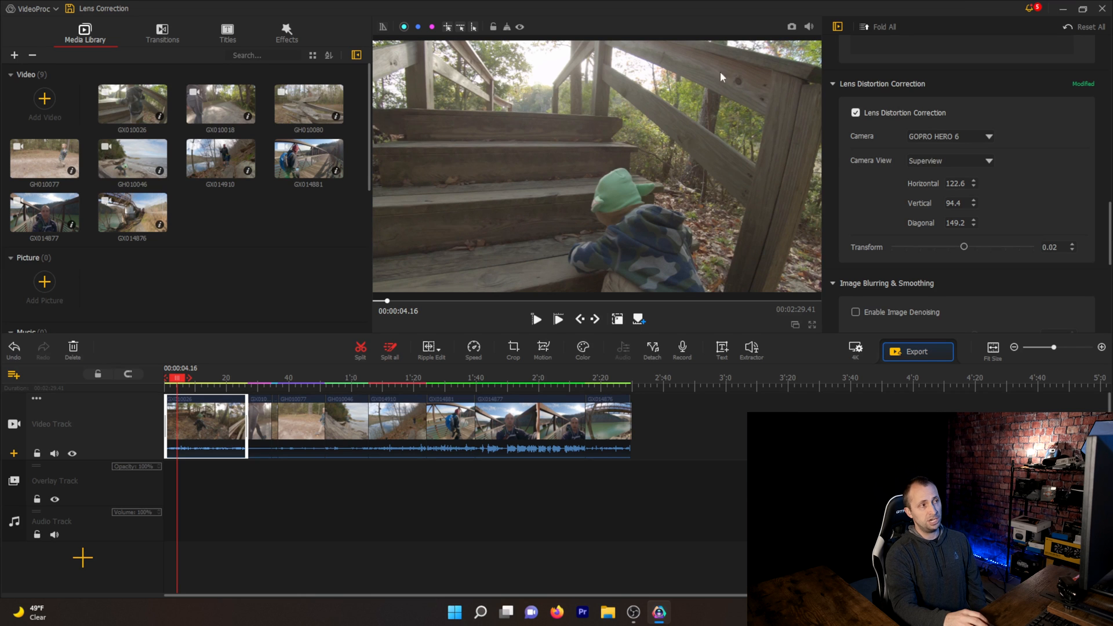
mouse_move(890, 174)
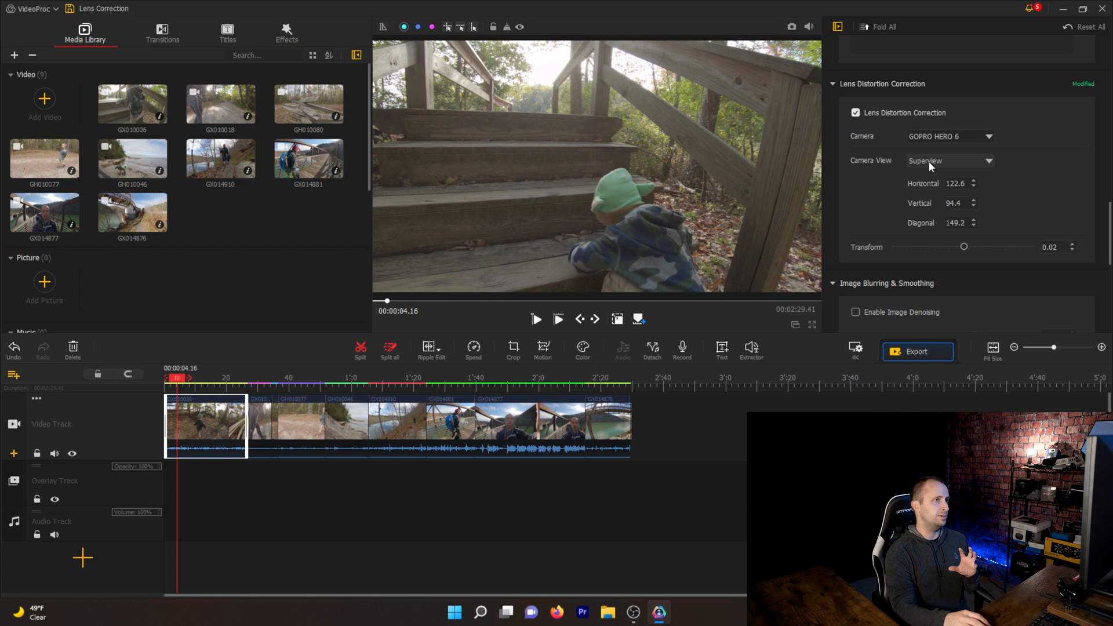
mouse_move(795, 181)
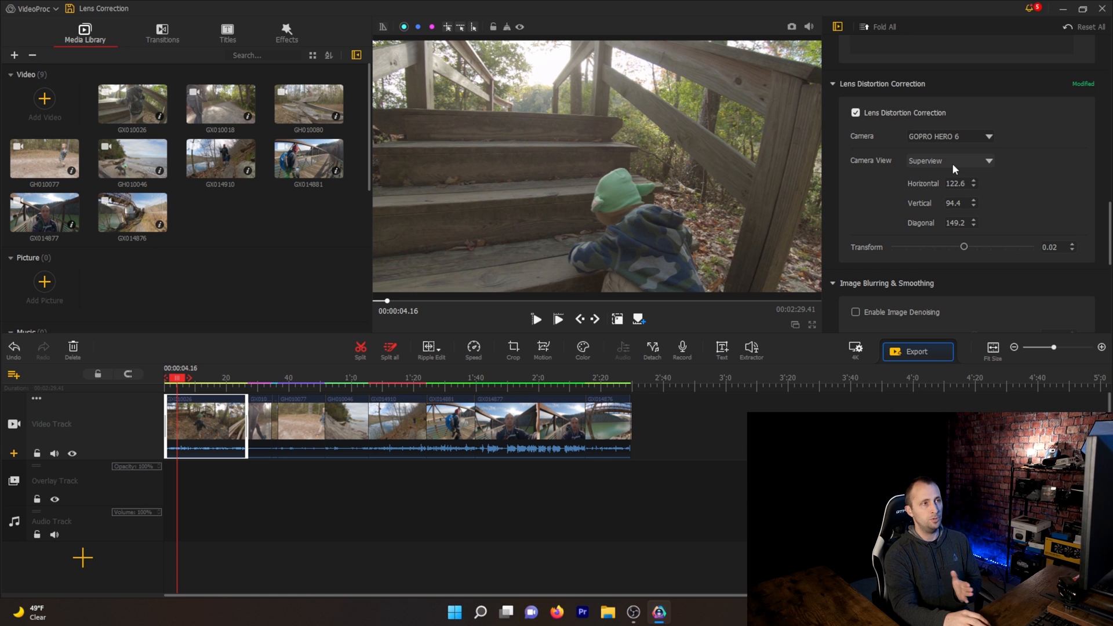
click(949, 160)
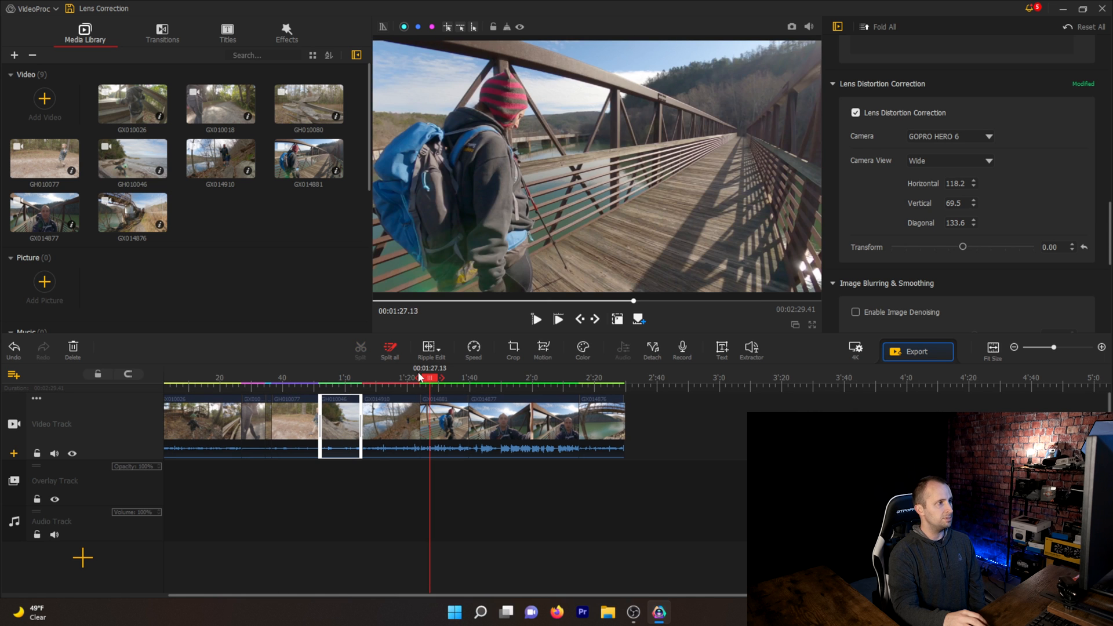
Scrub the timeline and select the final bridge-and-river clip
drag(431, 379, 419, 379)
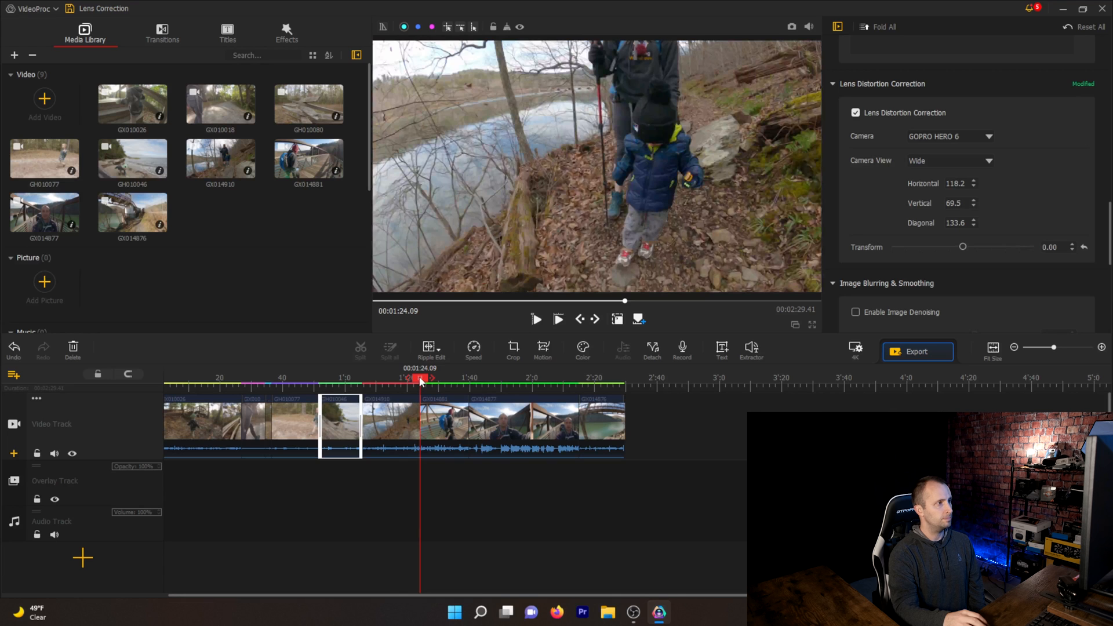
click(585, 378)
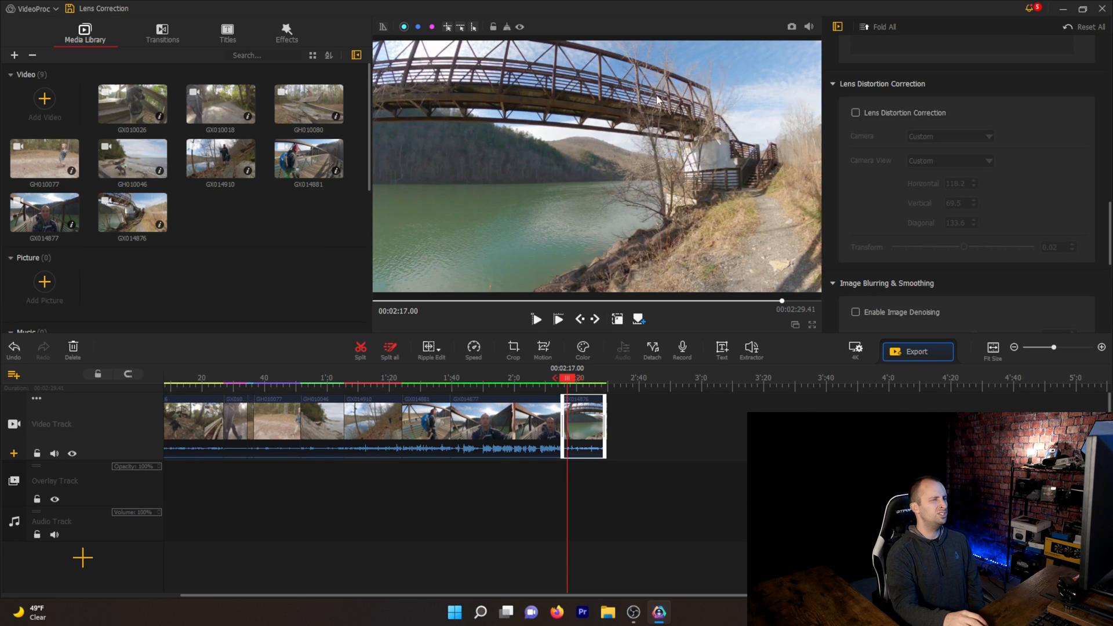
mouse_move(724, 124)
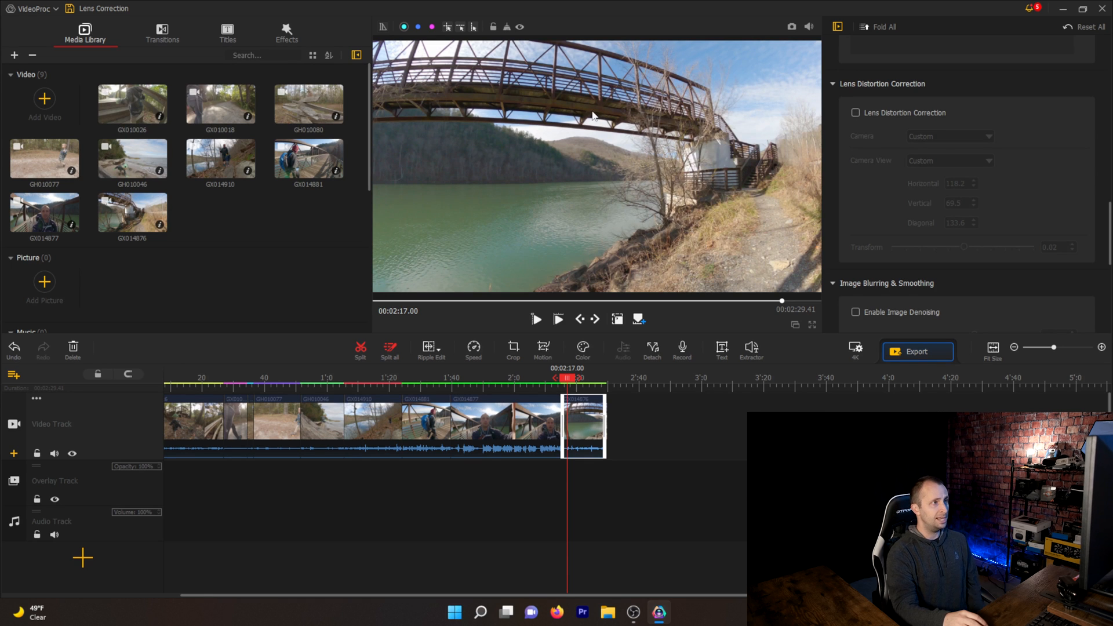
mouse_move(600, 91)
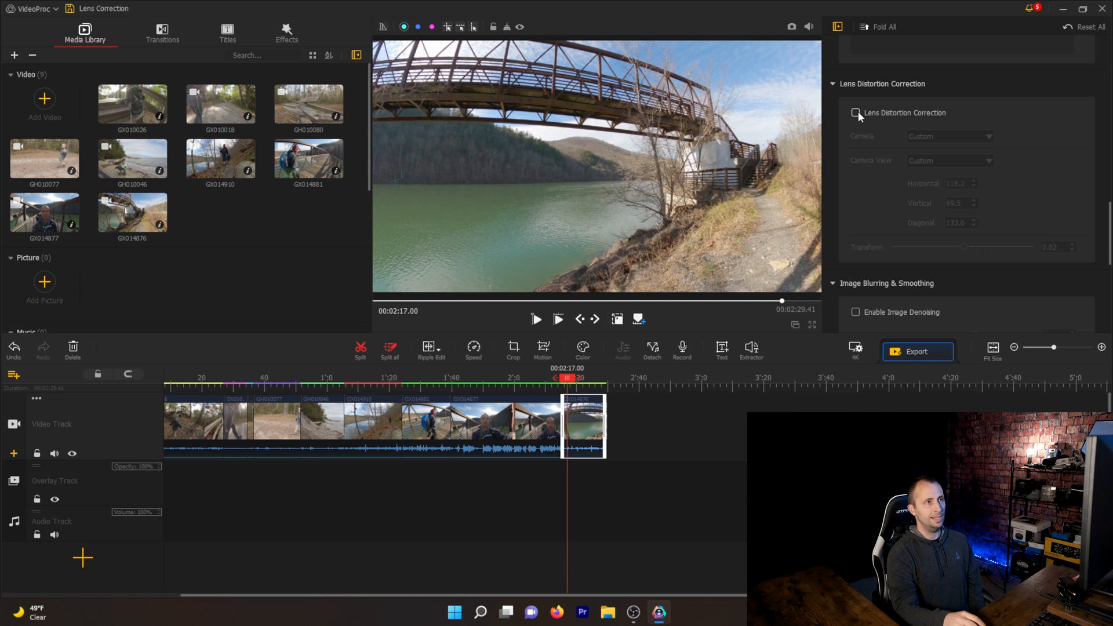
Enable lens correction on the bridge clip with GOPRO HERO 10 camera and Wide view
click(856, 113)
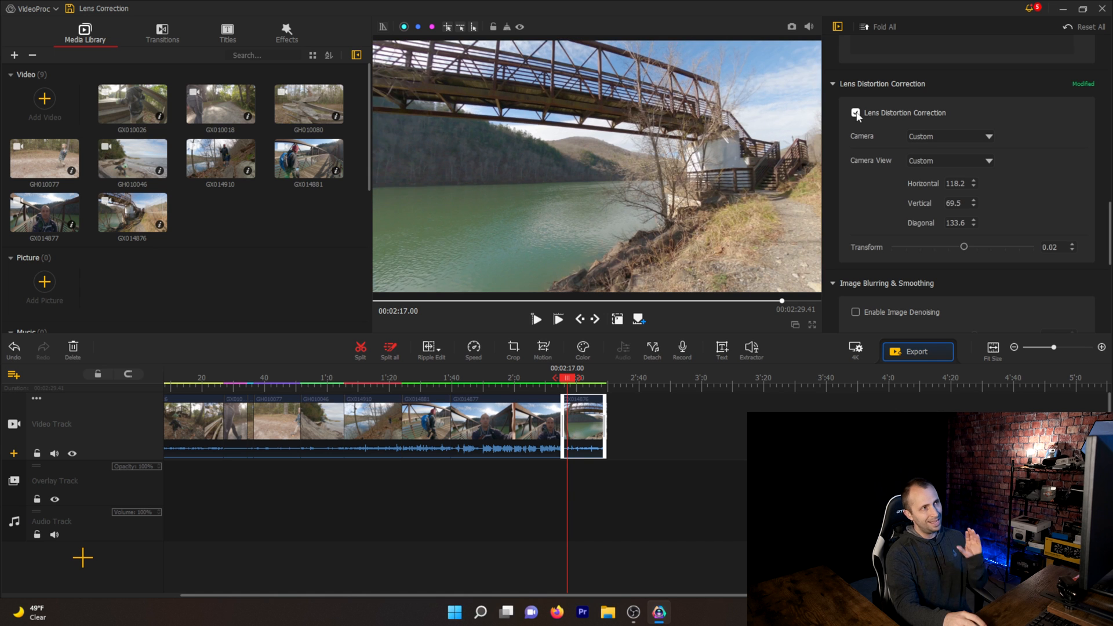
mouse_move(682, 73)
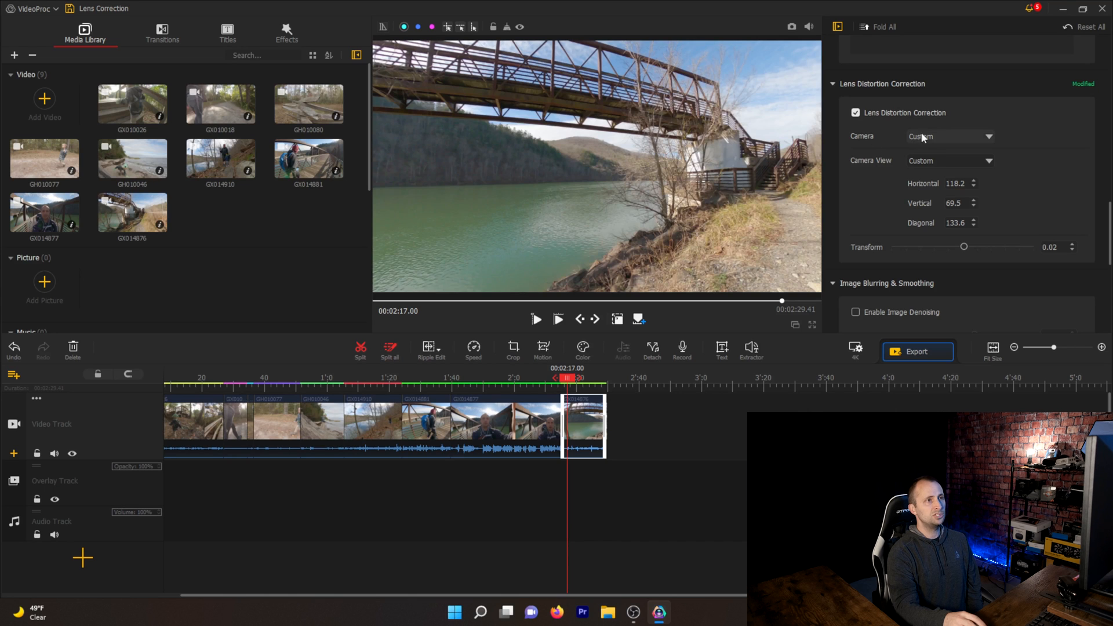
click(948, 136)
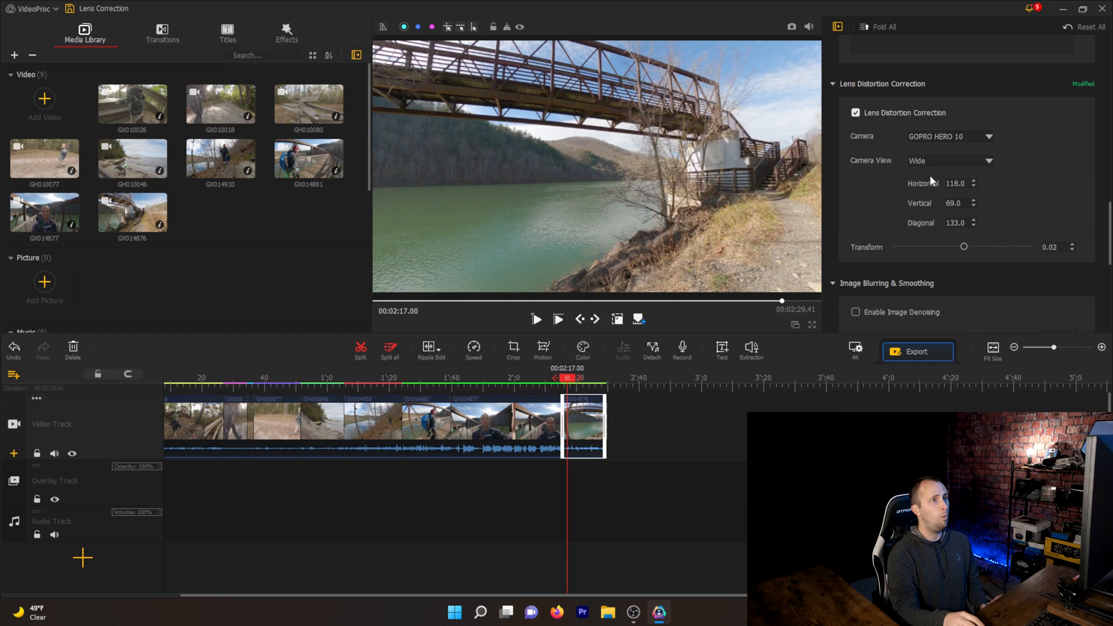
click(948, 161)
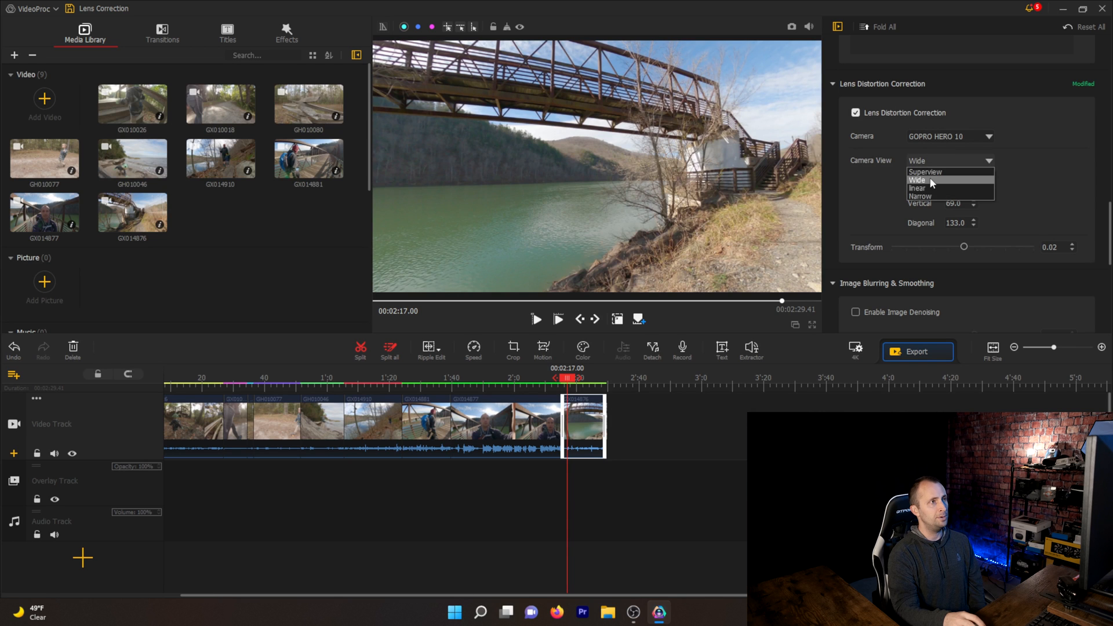
click(917, 180)
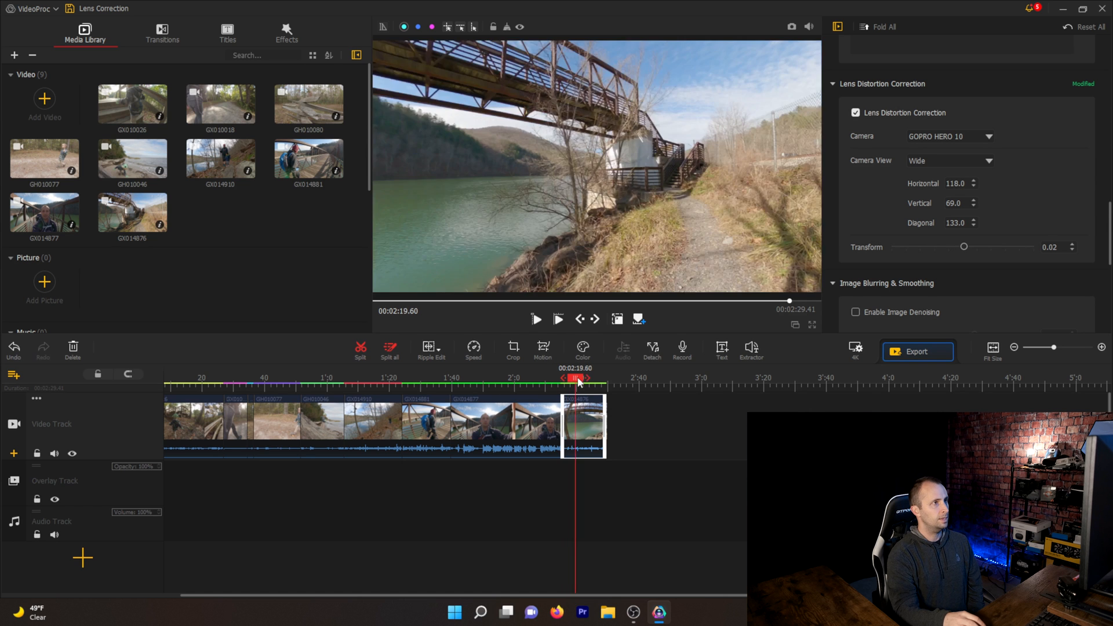
drag(576, 377, 598, 377)
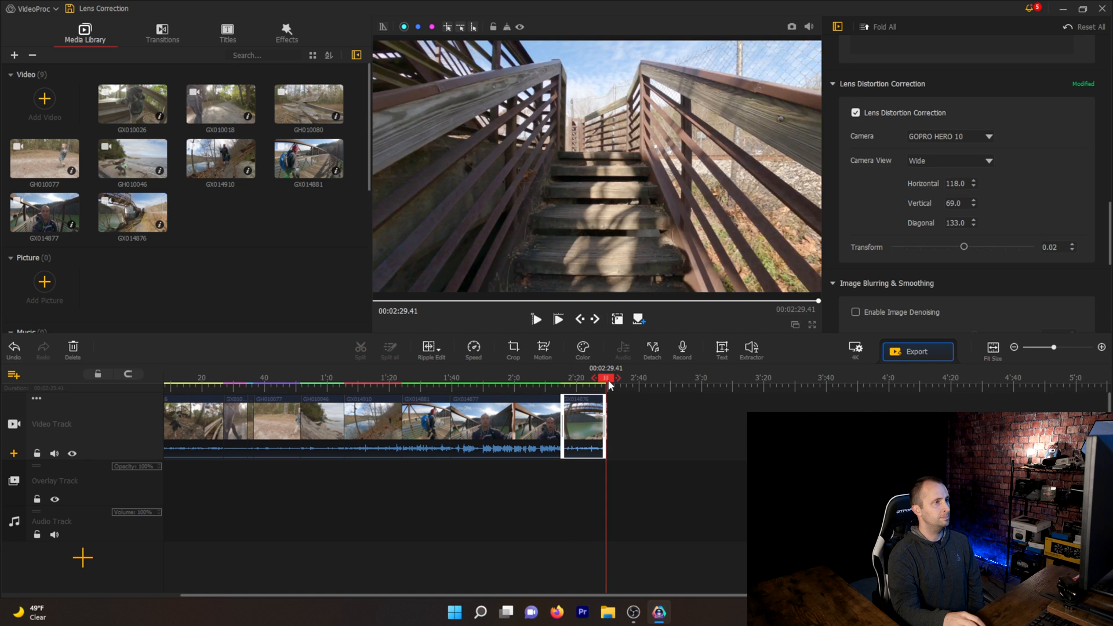
drag(608, 378, 594, 378)
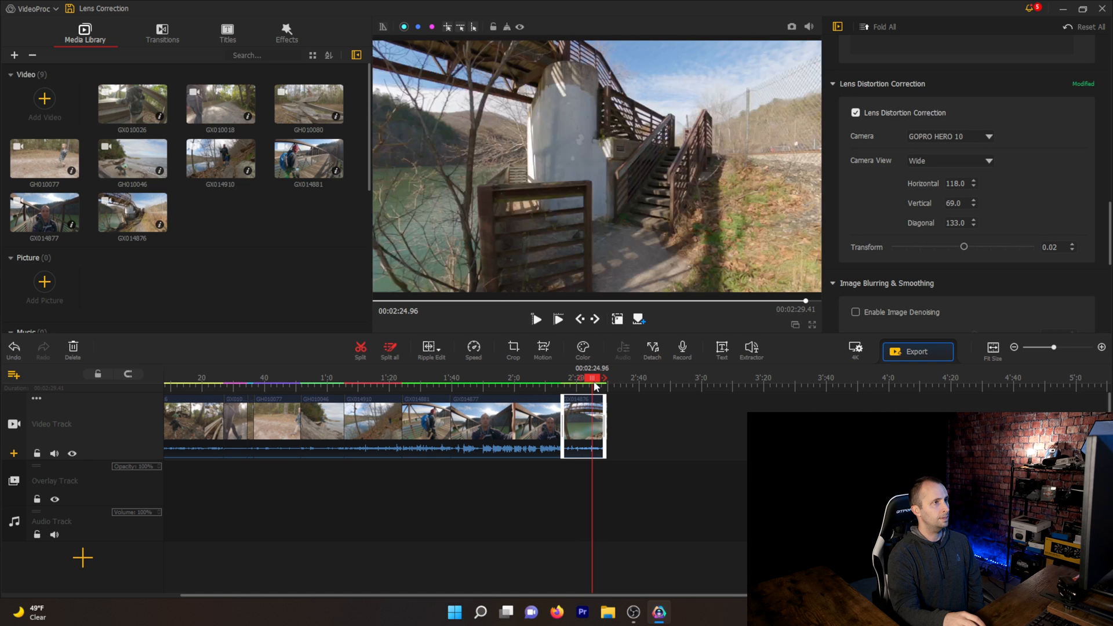
click(855, 112)
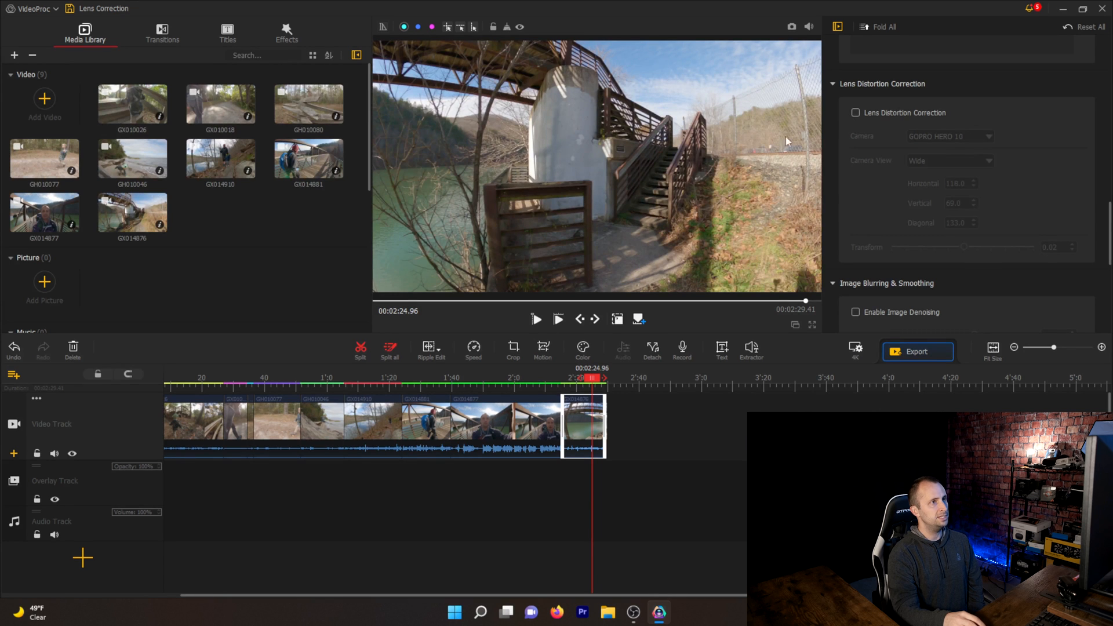
click(856, 112)
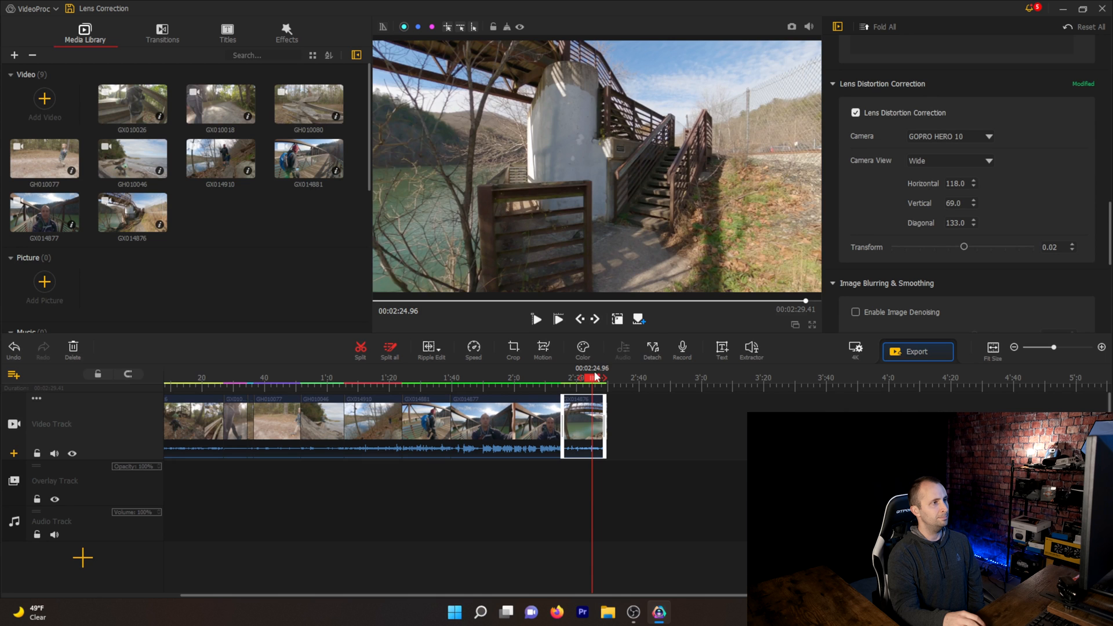
click(600, 377)
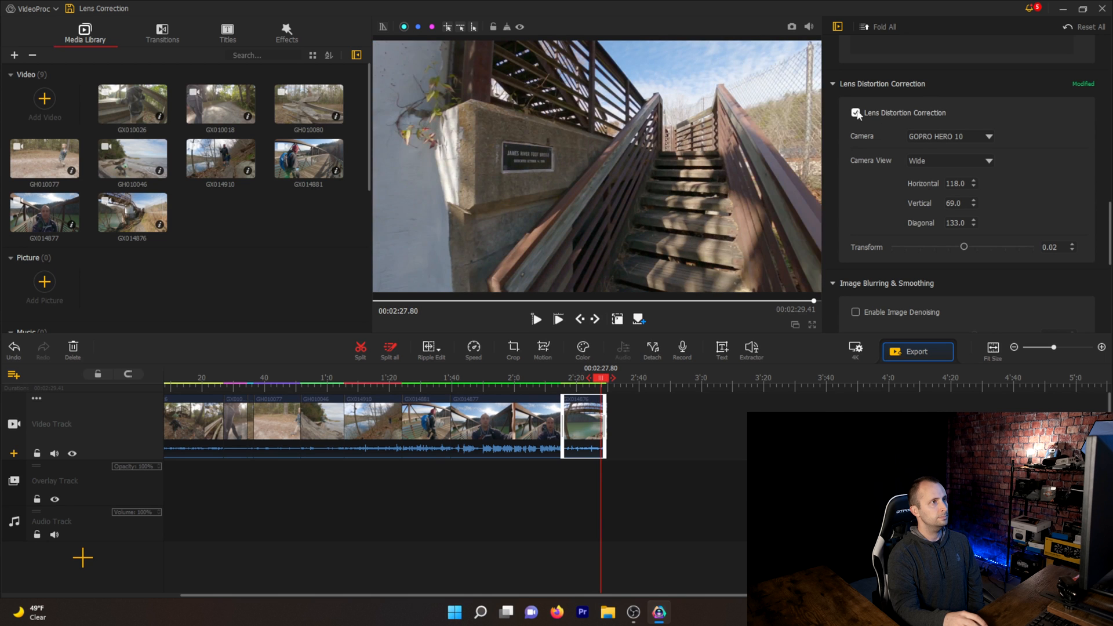
click(856, 113)
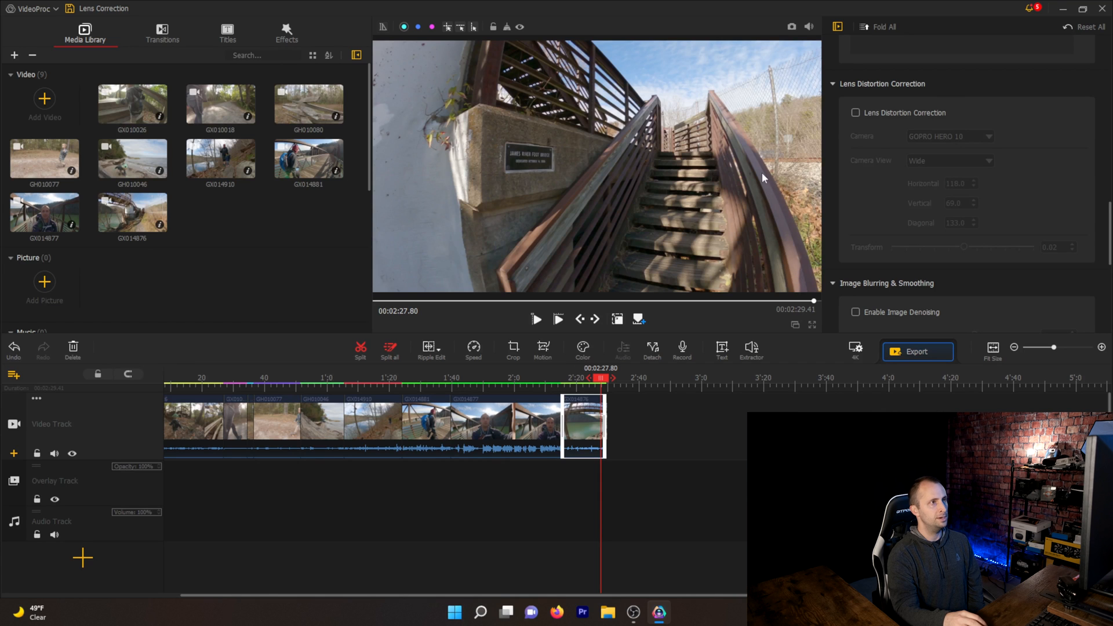
click(854, 113)
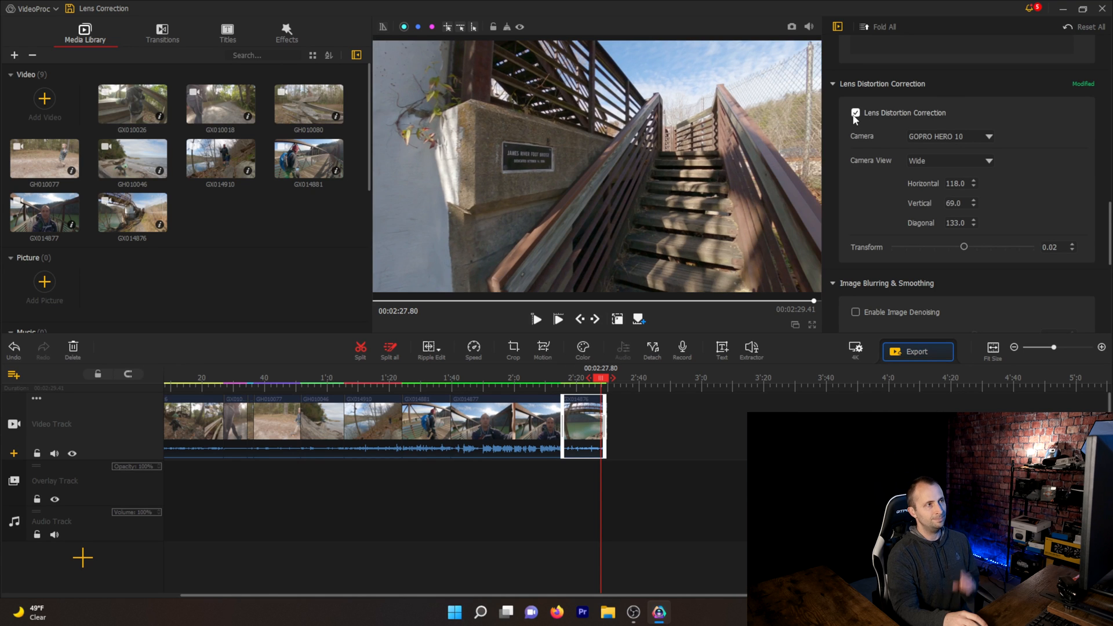
click(855, 112)
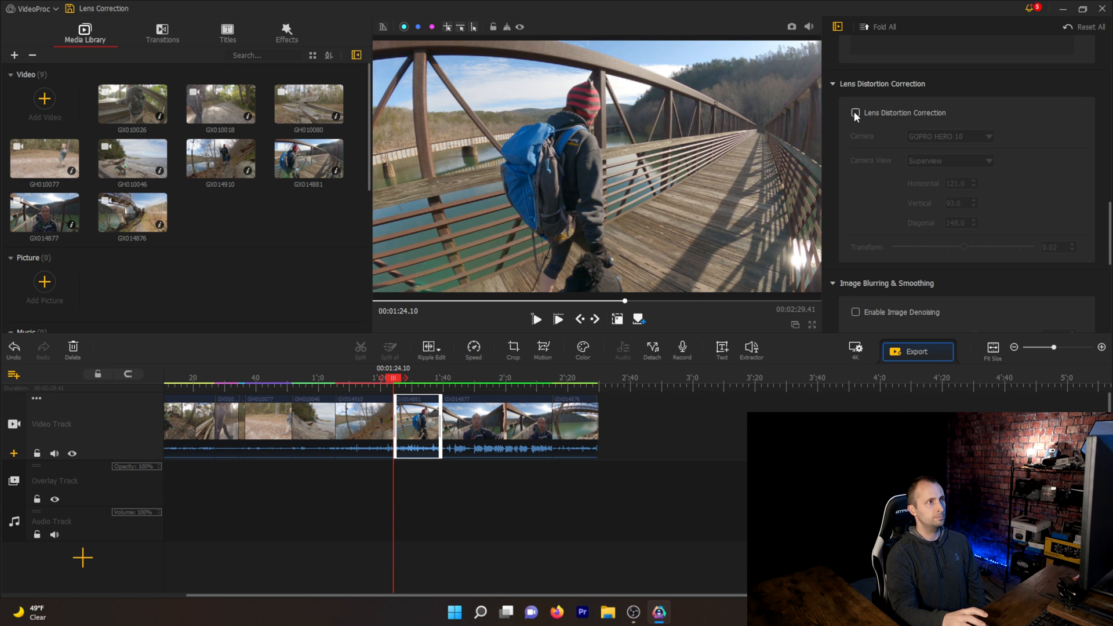
Enable lens correction on the bridge-walk clip and choose the Superview camera view
click(855, 113)
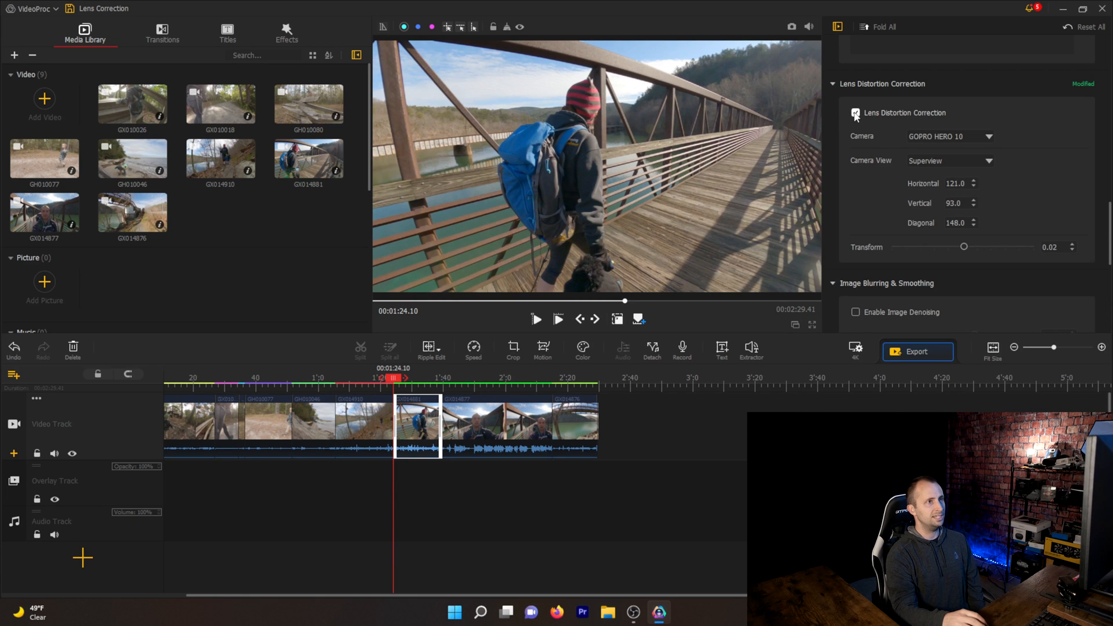
click(949, 161)
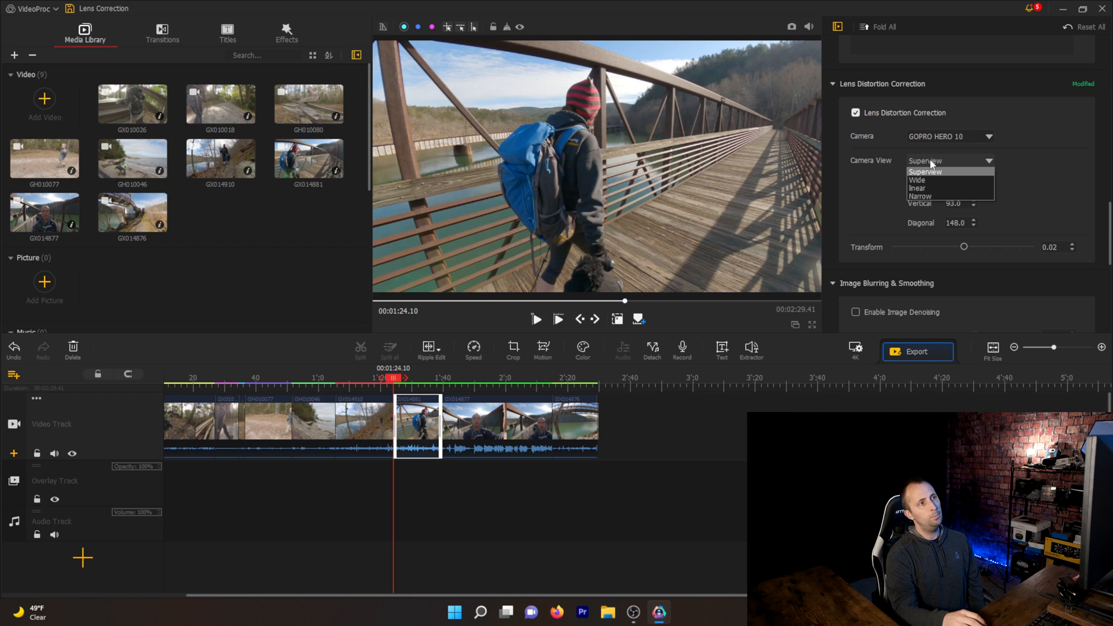
mouse_move(948, 145)
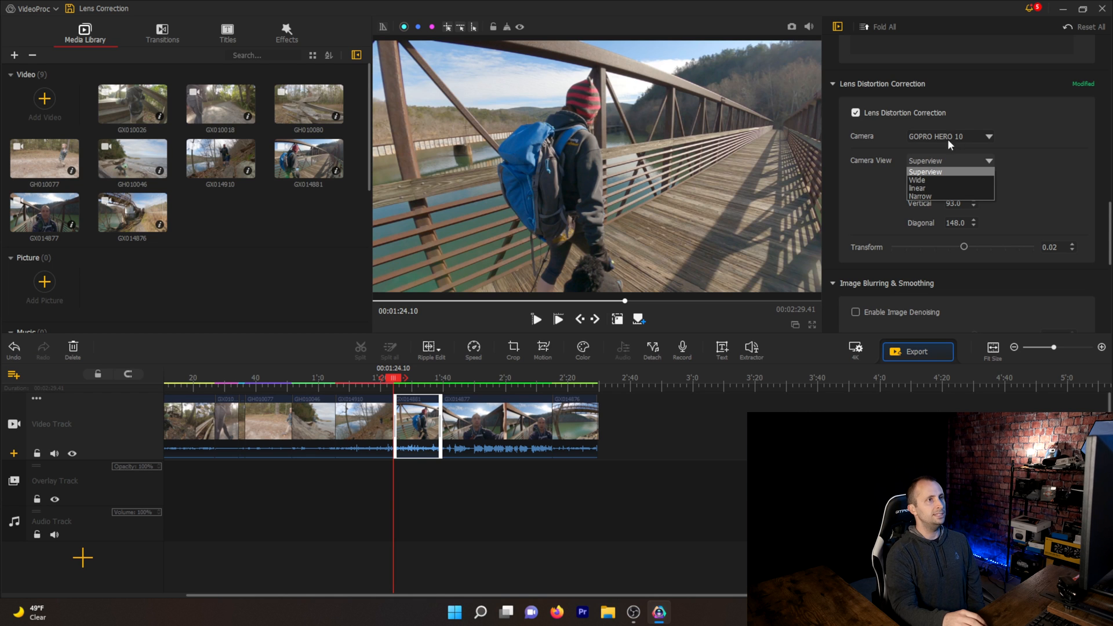
click(925, 172)
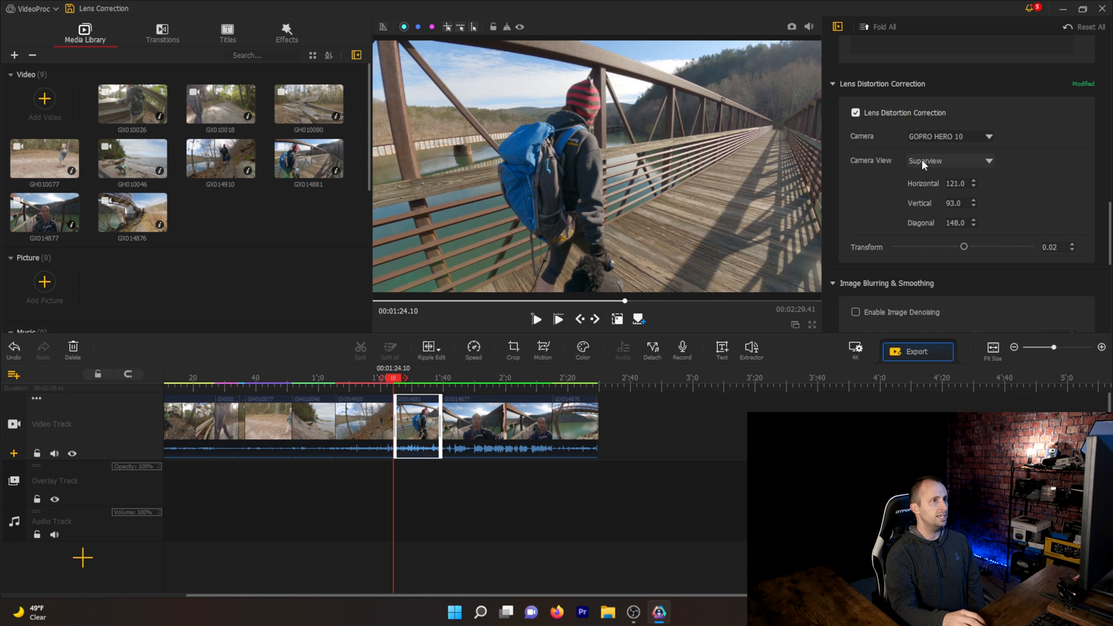
click(948, 161)
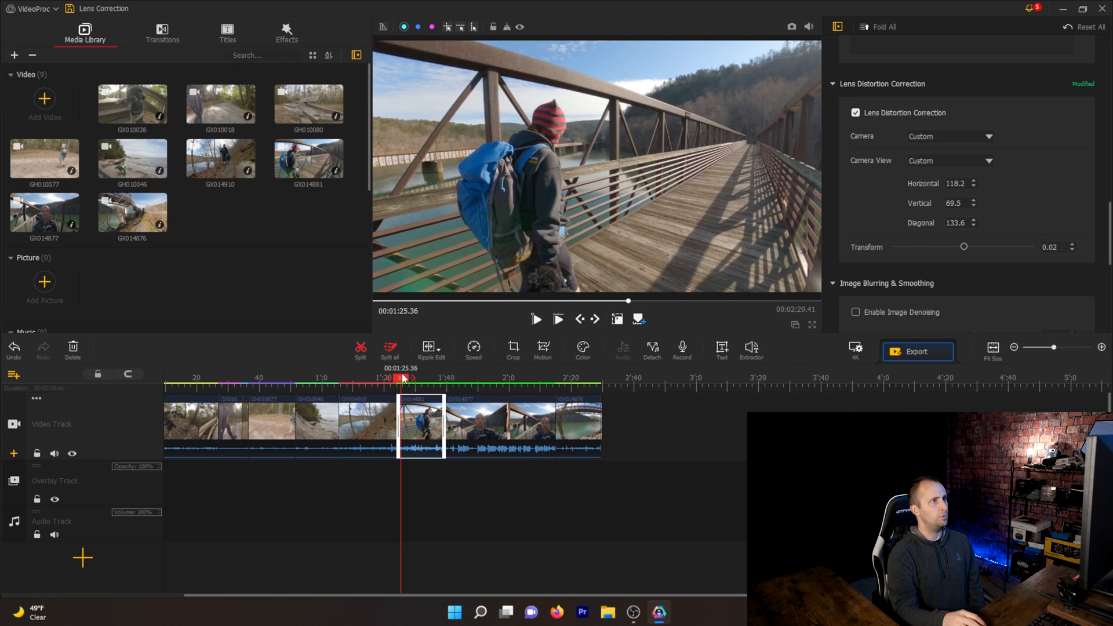
click(856, 112)
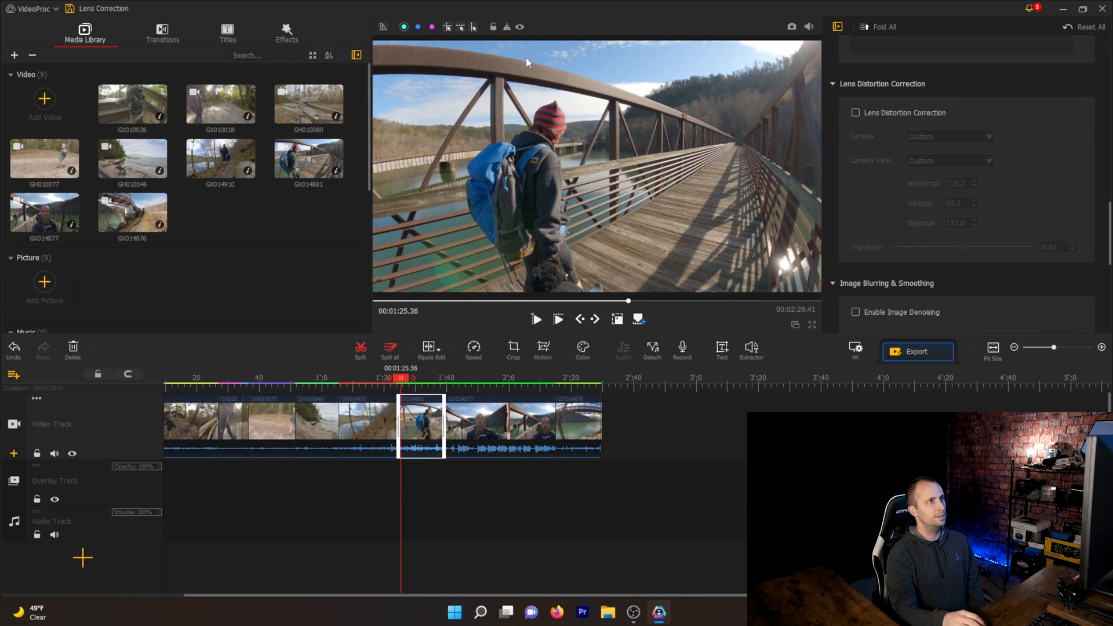
mouse_move(898, 125)
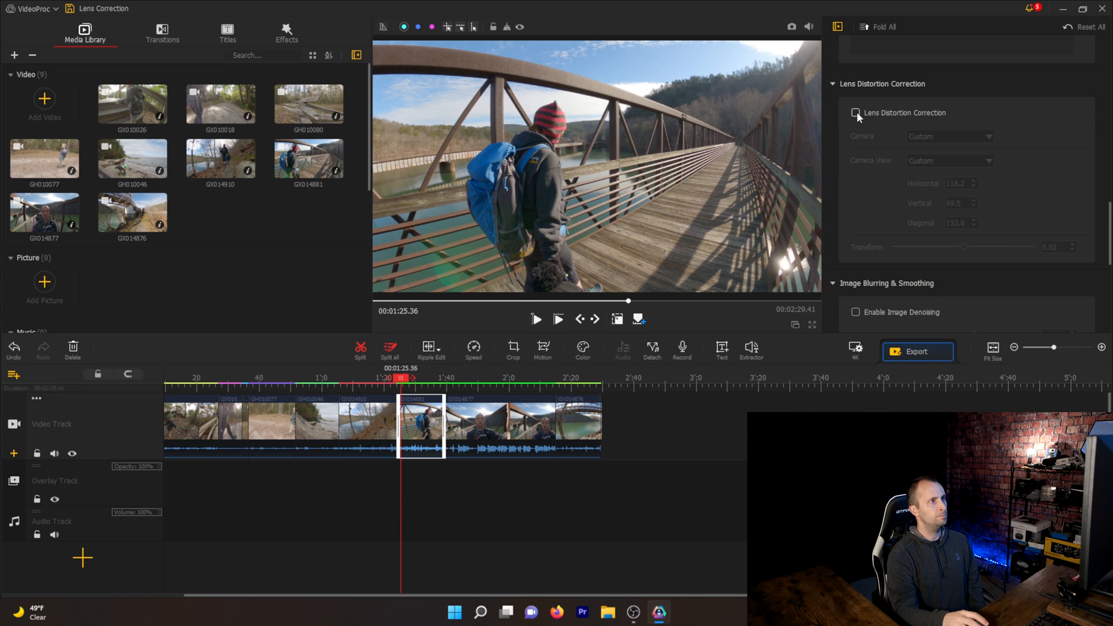
click(856, 113)
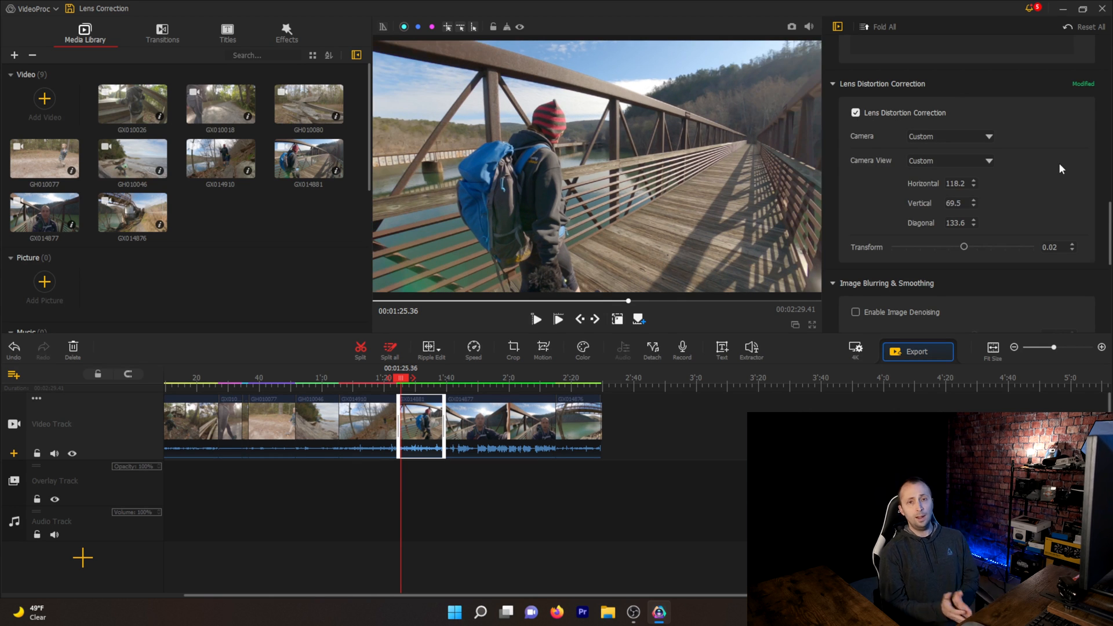